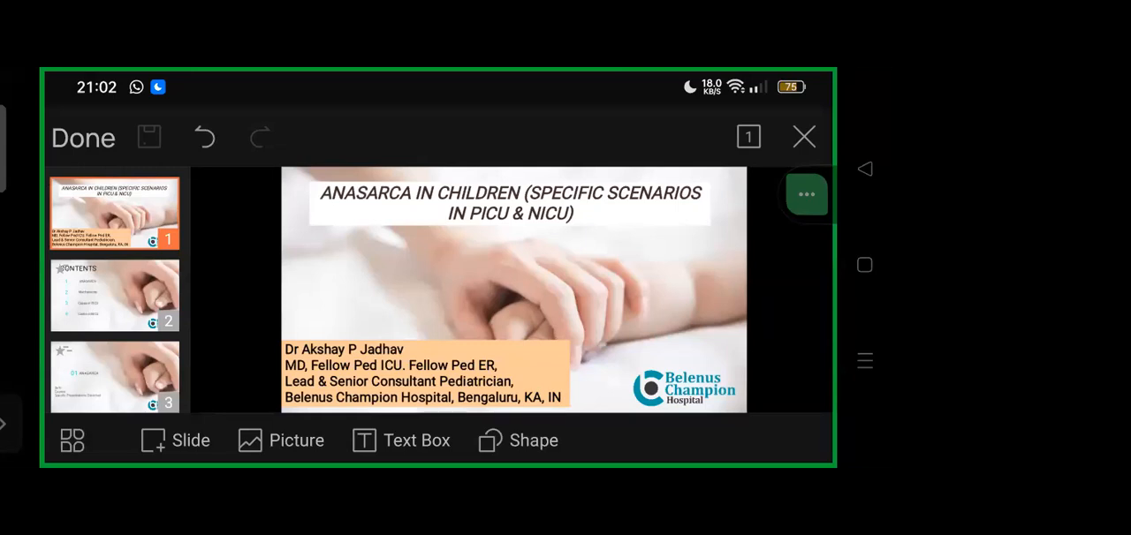
# - Show slide 2, the Contents slide listing ANASARCA, Mechanisms, Cases in PICU and NICU
pyautogui.scroll(-3)
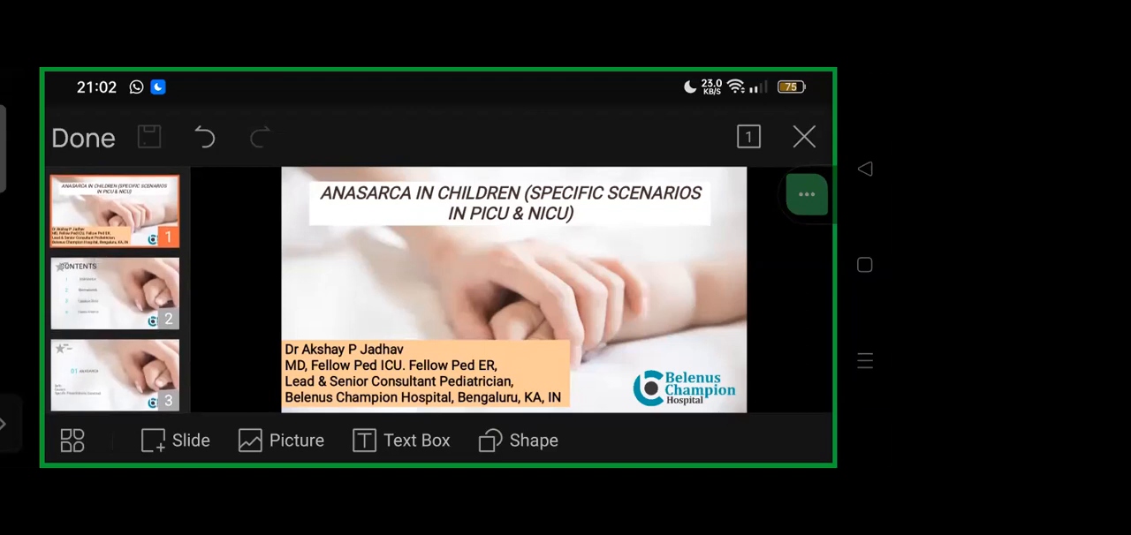
pyautogui.click(113, 292)
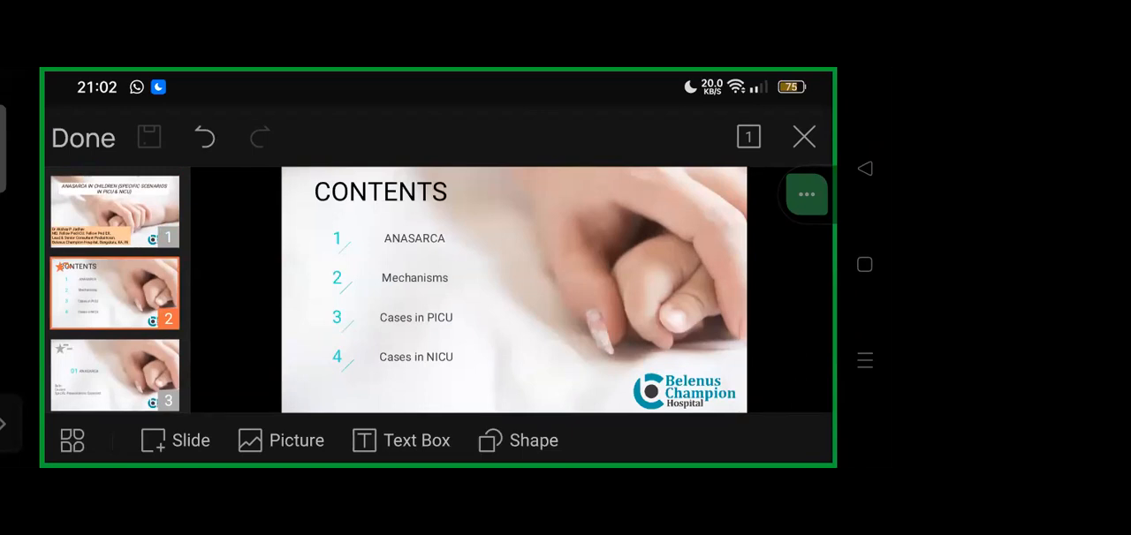
pyautogui.scroll(-3)
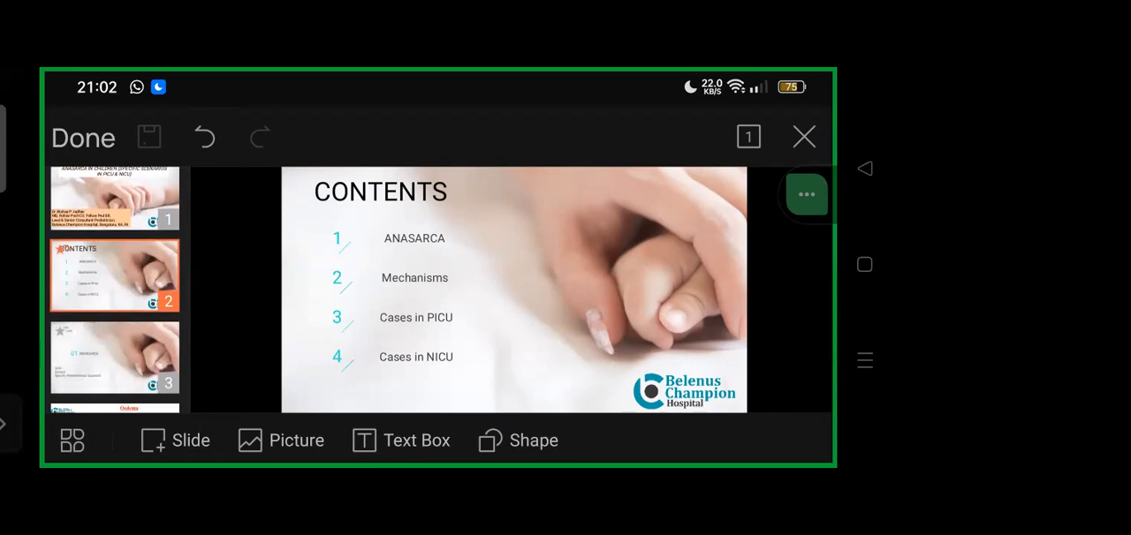
# - Show slide 7 on cardiac causes of generalized edema
pyautogui.scroll(-3)
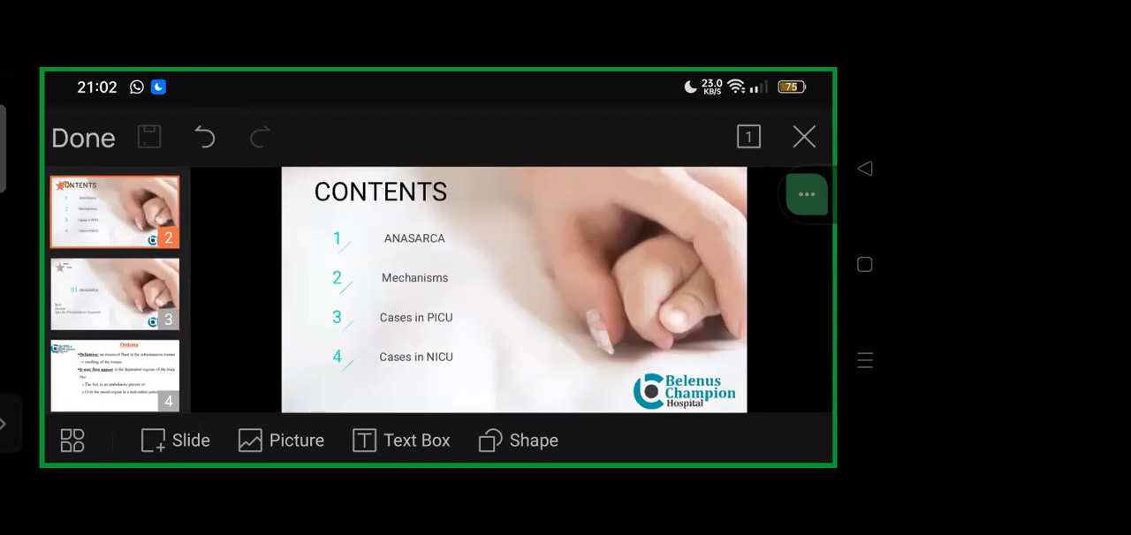
pyautogui.click(114, 291)
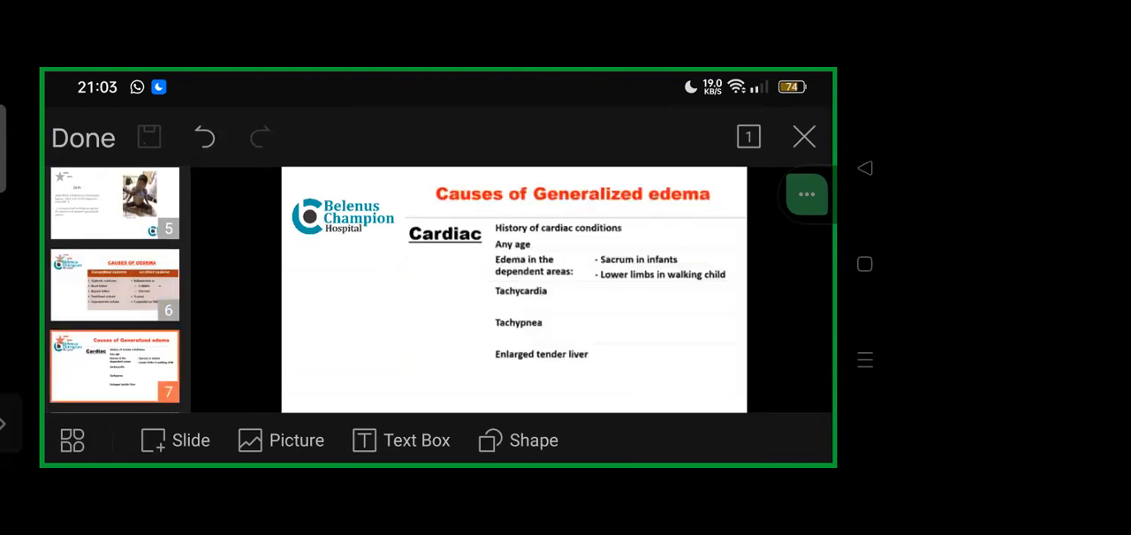
# - Show the Causes of Oedema slide, then slide 10 on nutritional causes of generalized edema
pyautogui.click(114, 284)
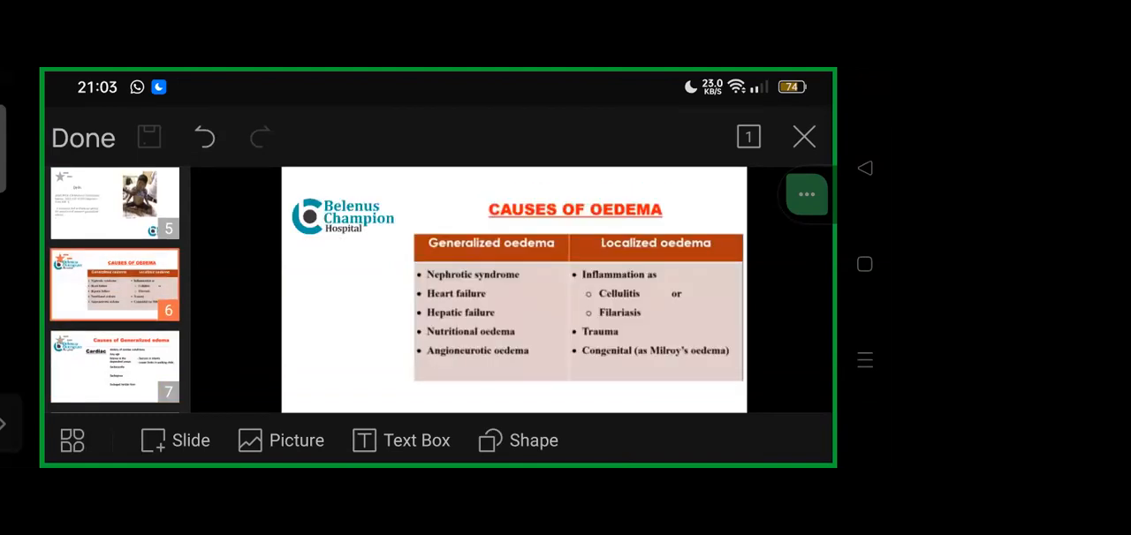
pyautogui.scroll(-3)
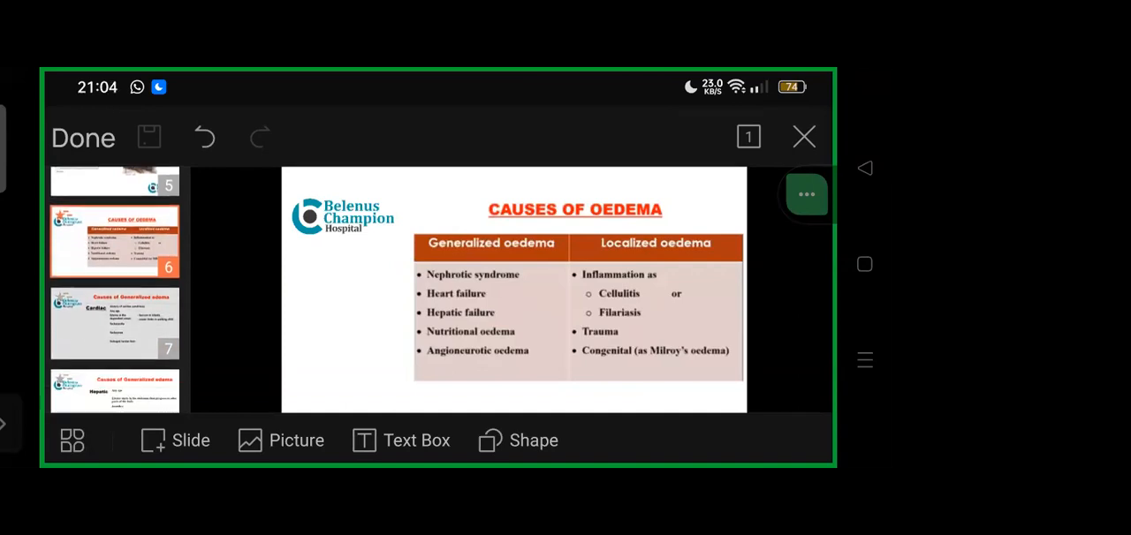
pyautogui.click(113, 321)
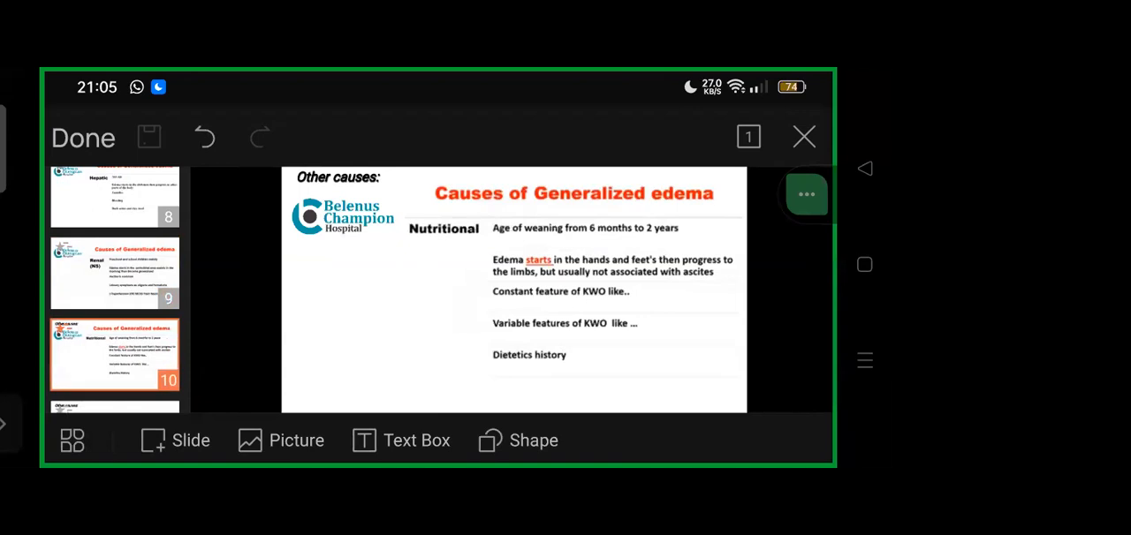
pyautogui.scroll(-3)
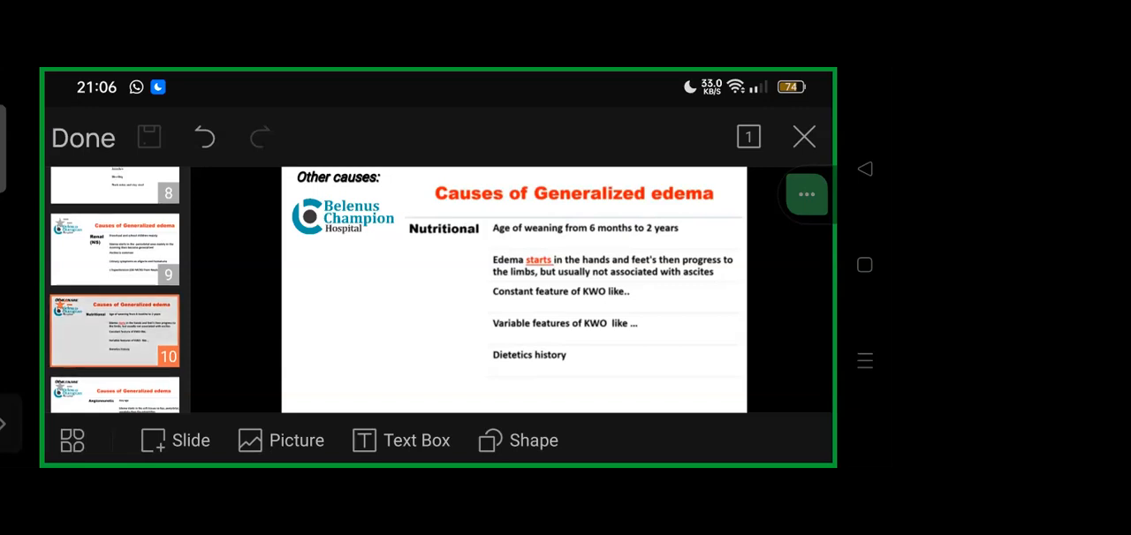
pyautogui.scroll(-3)
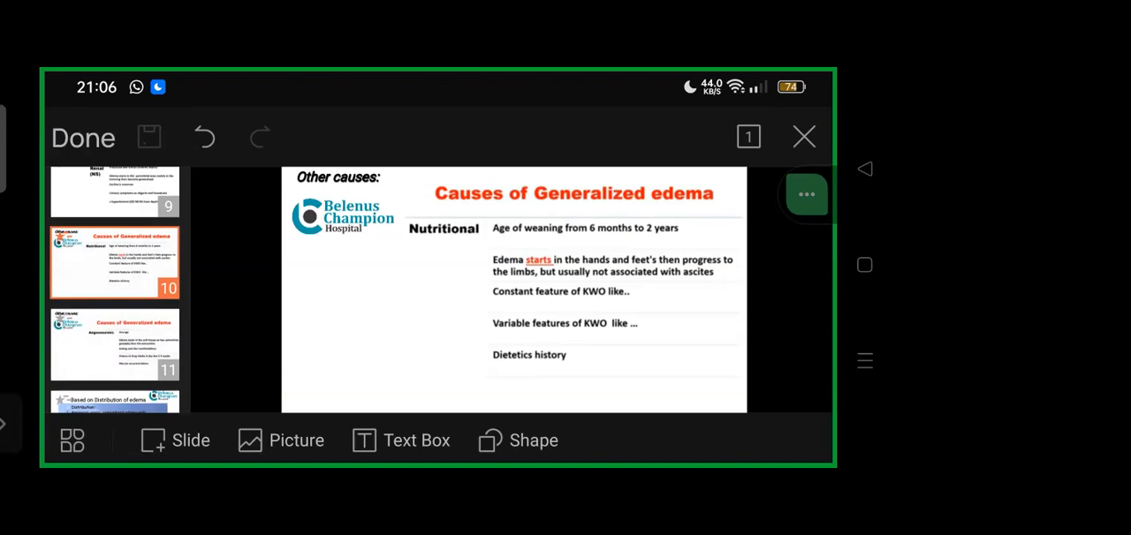
# - Show slide 11 on angioneurotic causes such as itching and recent drug intake
pyautogui.click(113, 344)
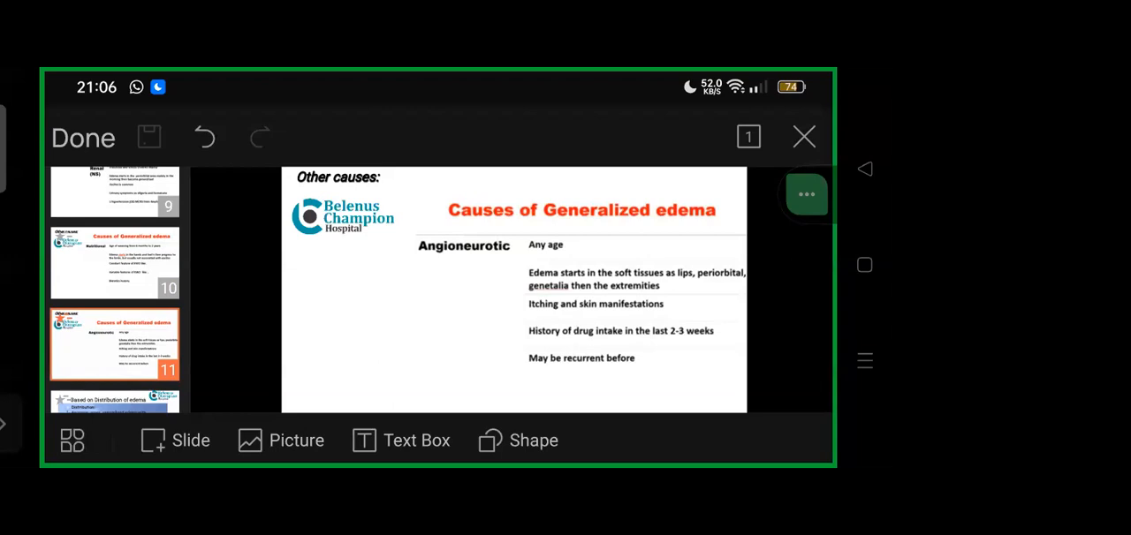
pyautogui.scroll(-3)
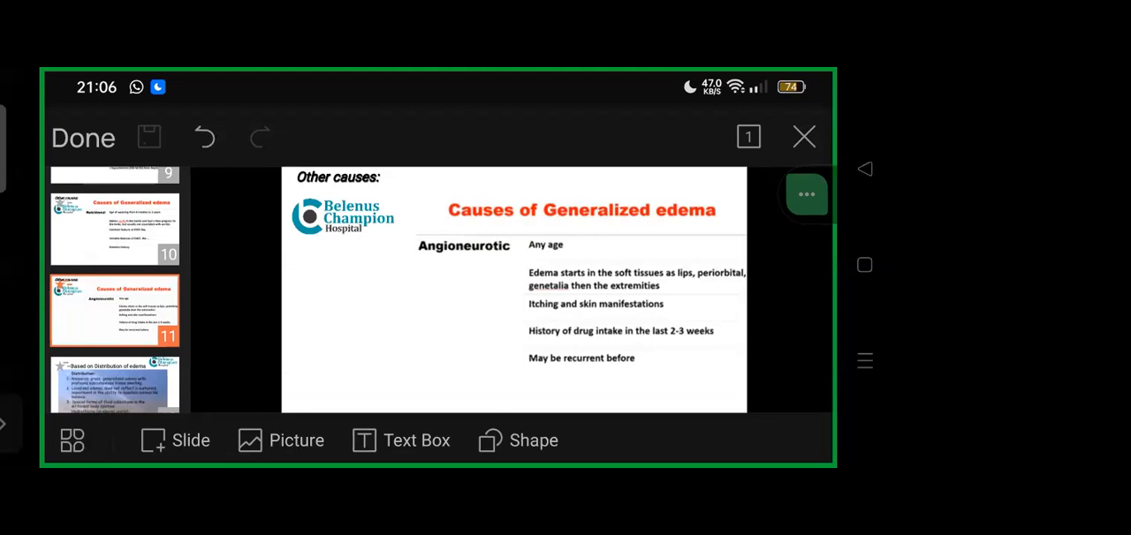
# - Show slide 13, TWO main mechanisms, on under filling and over filling
pyautogui.click(113, 380)
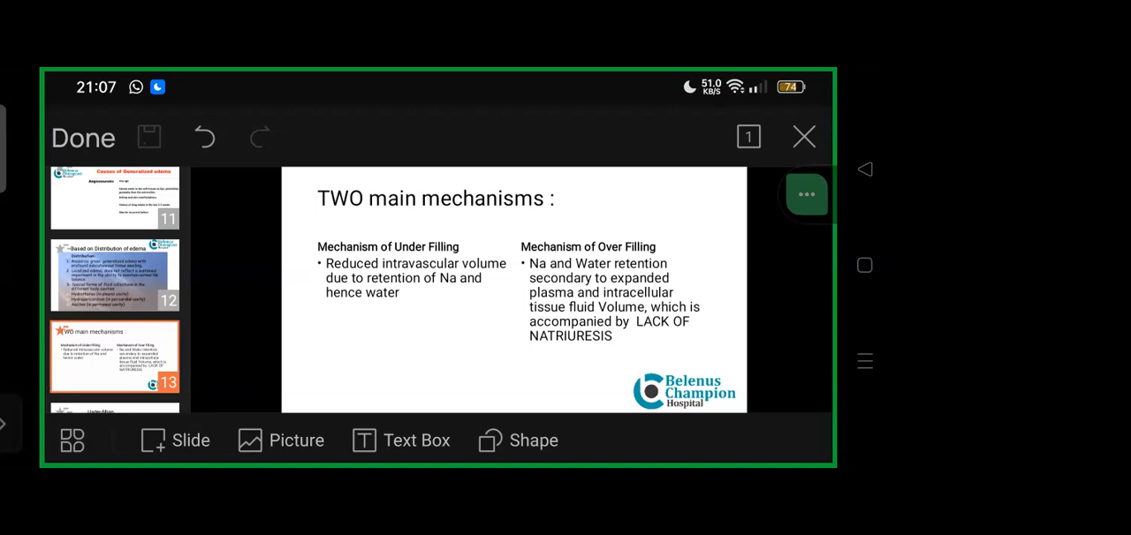
pyautogui.scroll(-3)
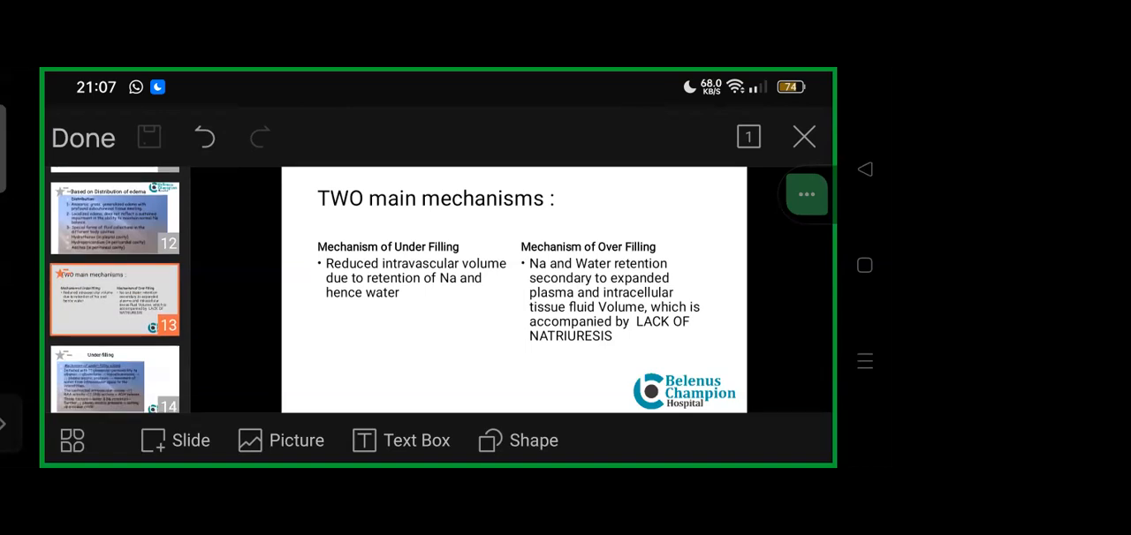
pyautogui.click(113, 378)
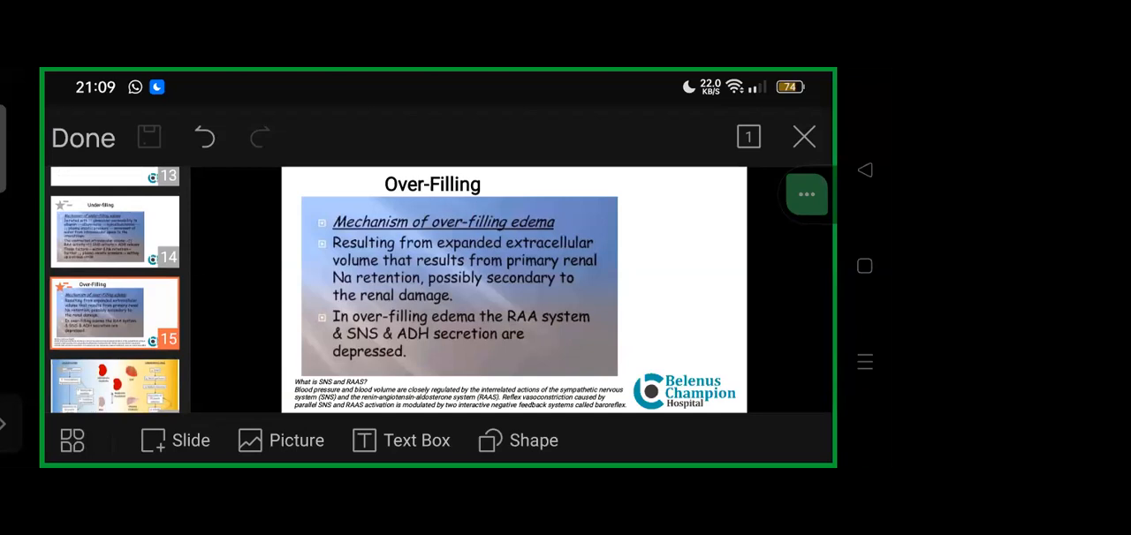
# - Show slide 15, the Over-Filling edema mechanism slide
pyautogui.click(113, 364)
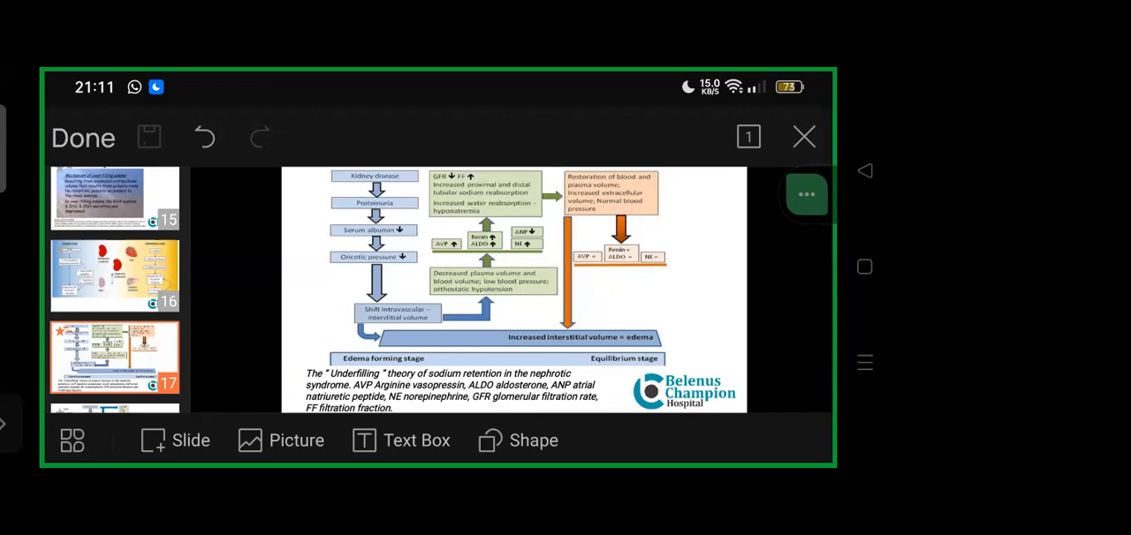
# - Scroll the slide pane toward slide 17, the underfilling theory flowchart
pyautogui.scroll(-3)
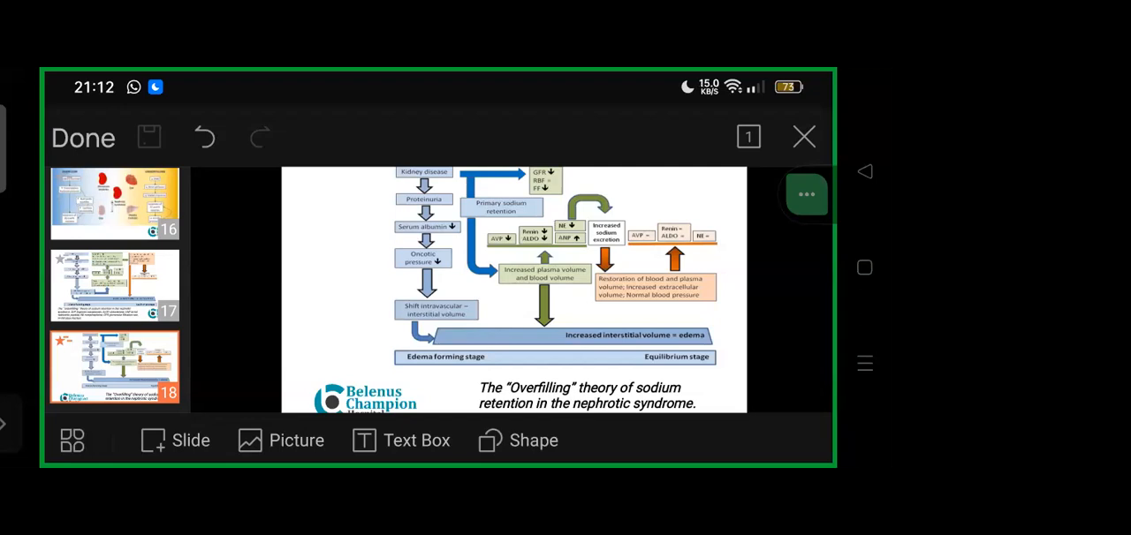
# - Scroll the slide pane to slide 20, the organ systems flowchart for generalized edema
pyautogui.scroll(-3)
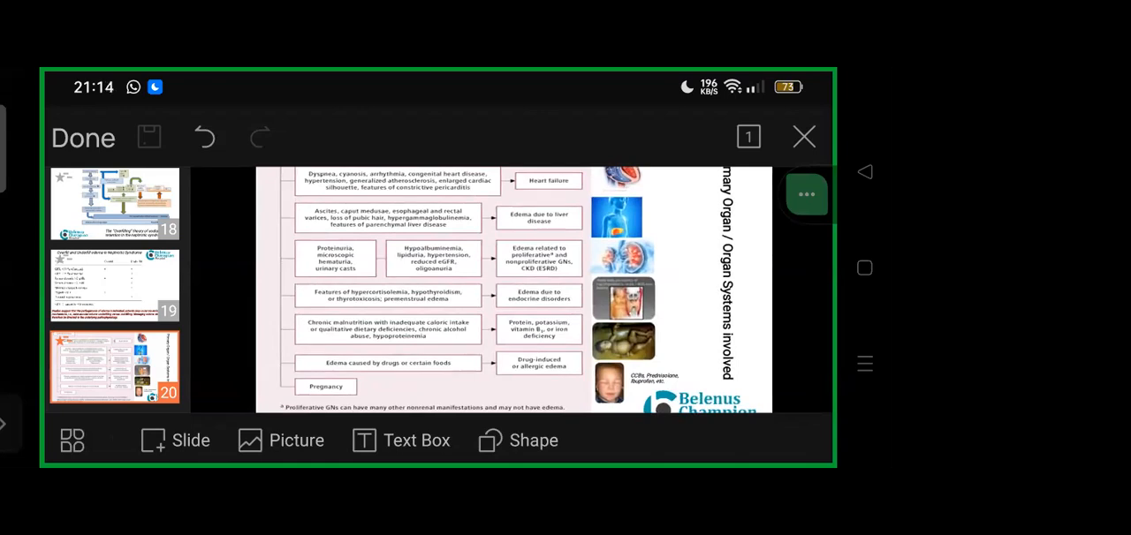
pyautogui.scroll(-3)
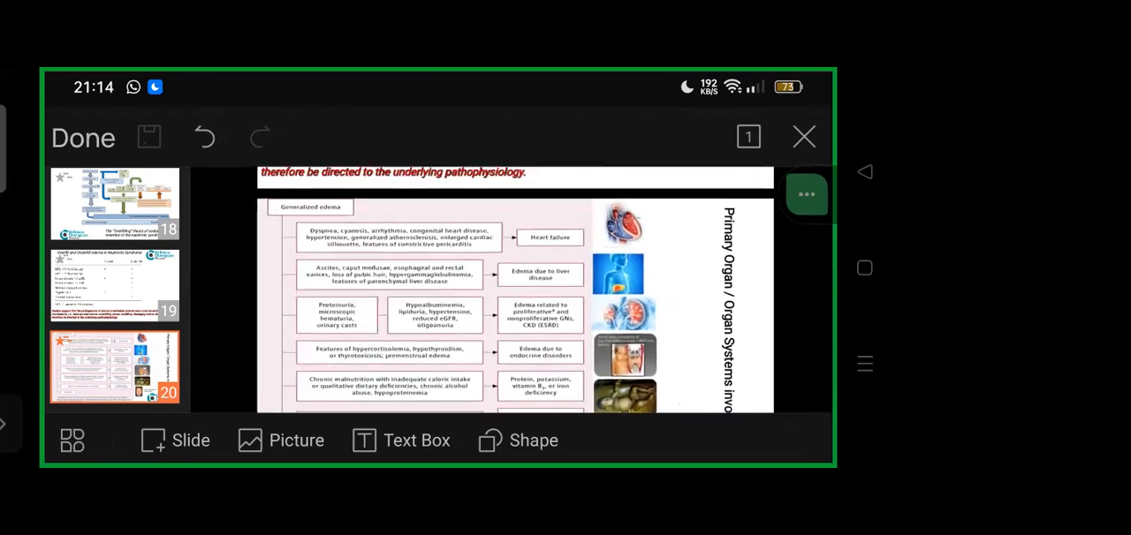
# - Scroll the slide pane to slide 21 comparing cardiac, hepatic and renal findings
pyautogui.scroll(-3)
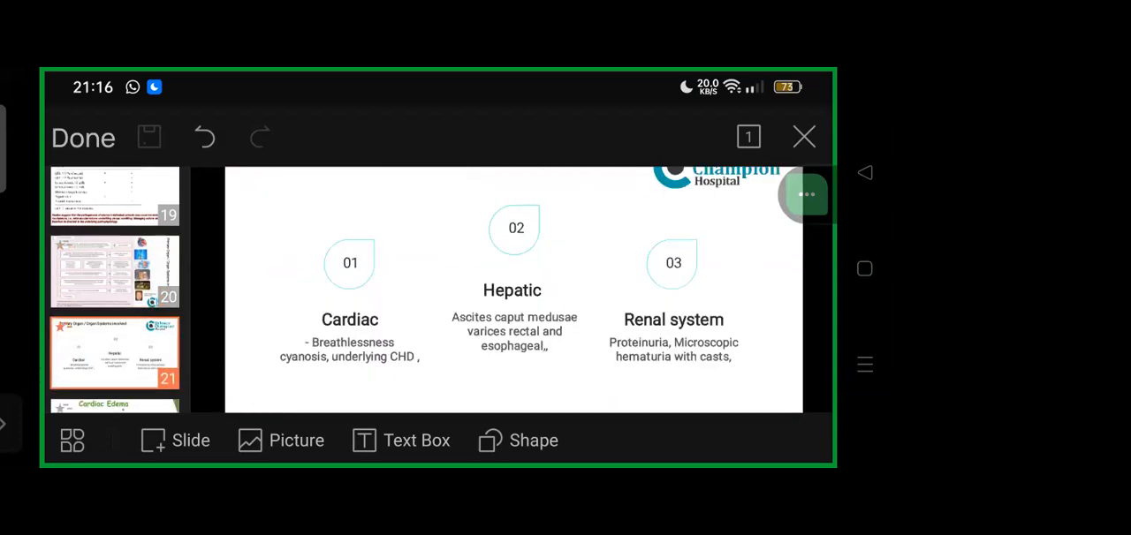
pyautogui.scroll(-3)
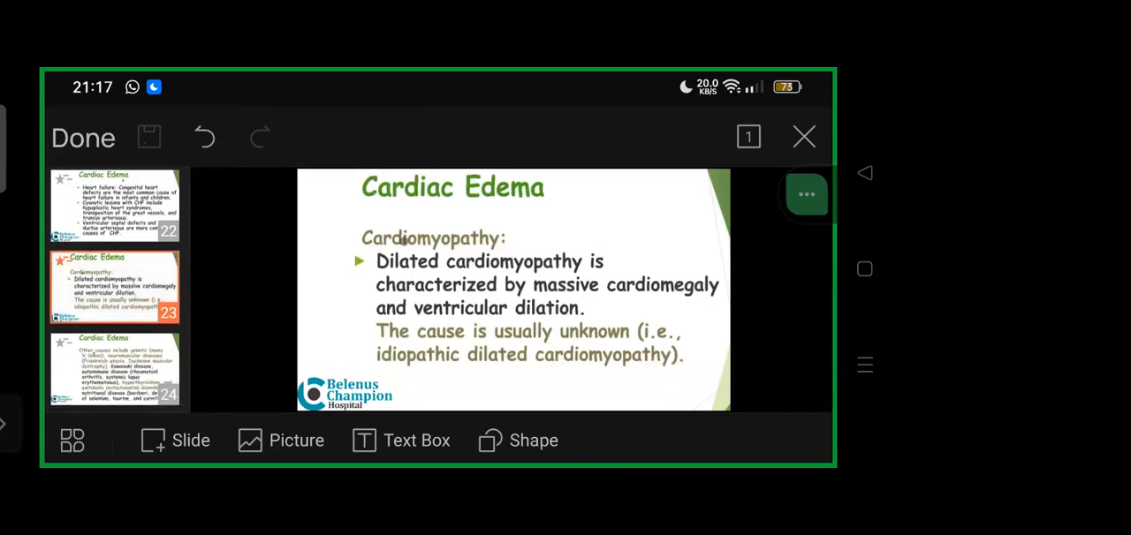
# - Show the Cardiac Edema slide on dilated cardiomyopathy
pyautogui.click(113, 368)
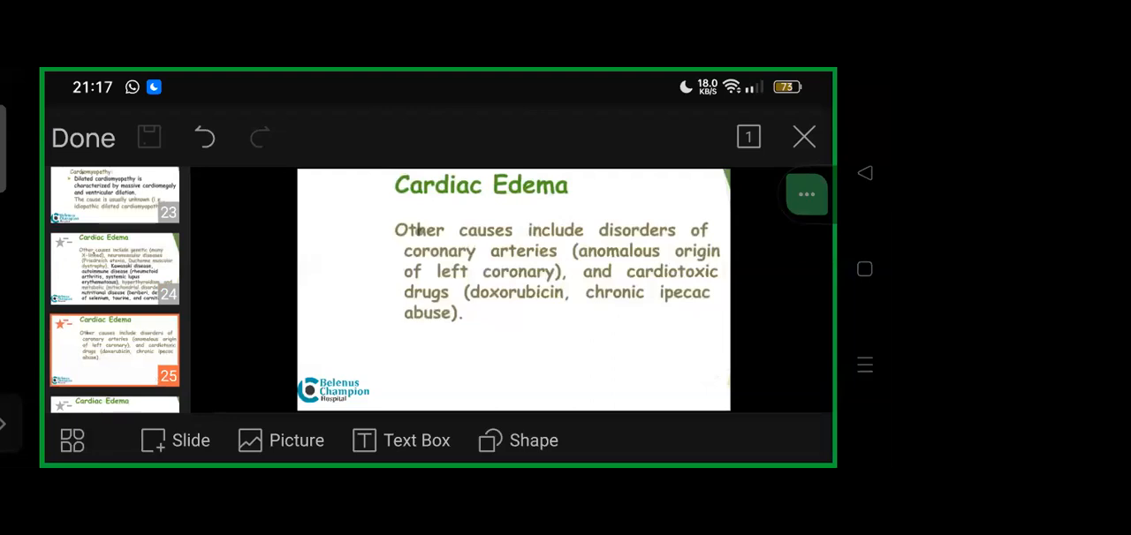
# - Show the Cardiac Edema slide on viral myocarditis and other infectious causes
pyautogui.scroll(-3)
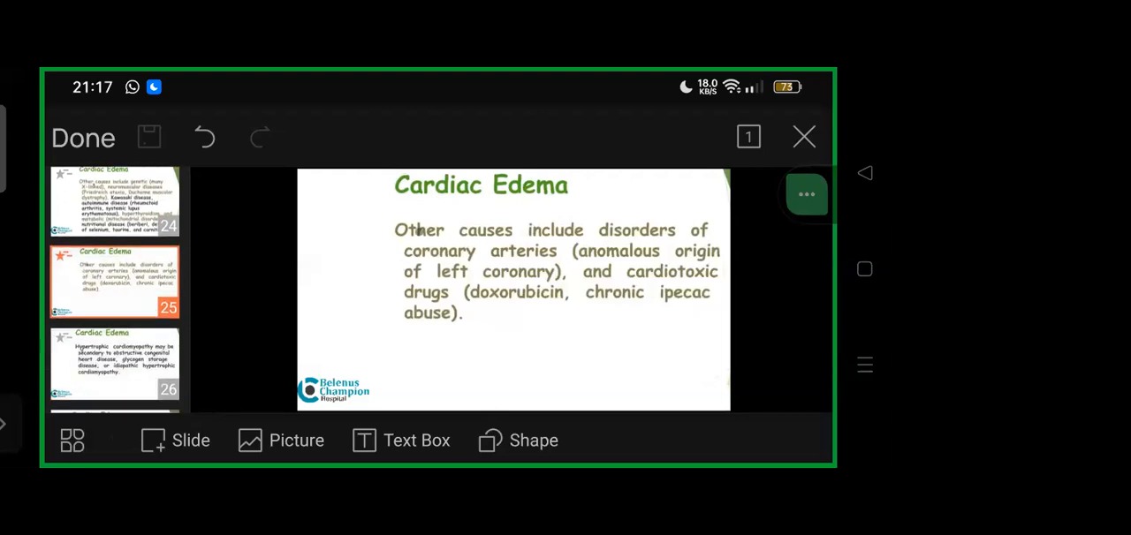
pyautogui.click(113, 364)
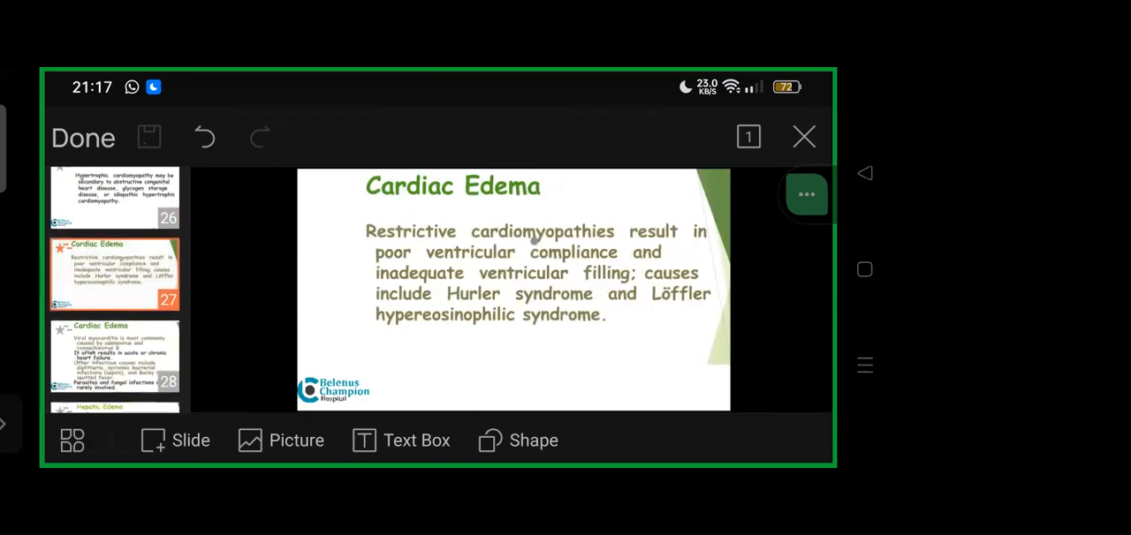
pyautogui.click(113, 357)
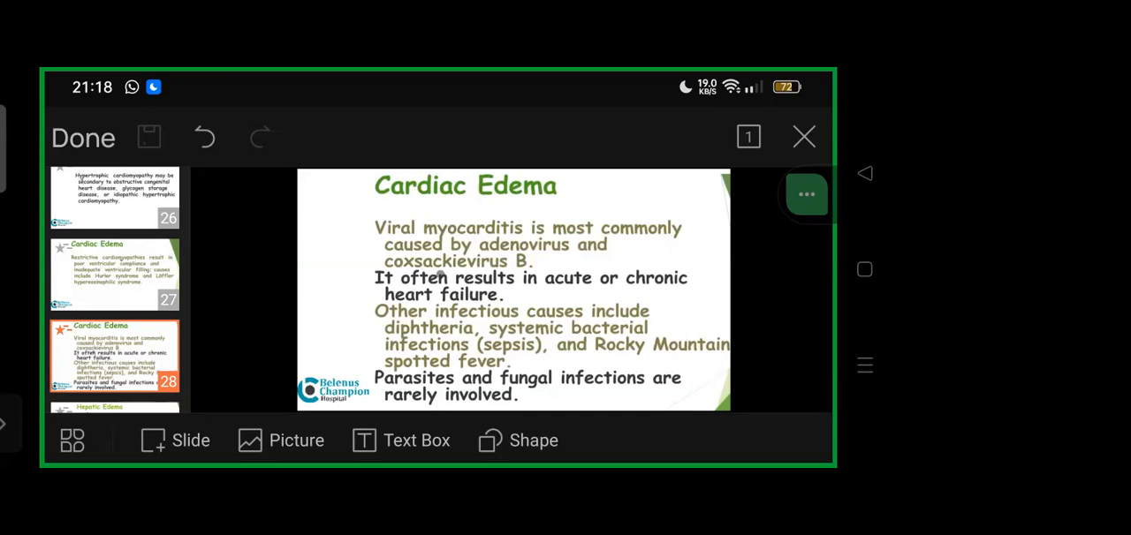
# - Move on to slide 31, the Hepatic Edema slide on viral hepatitis causing liver failure
pyautogui.scroll(-3)
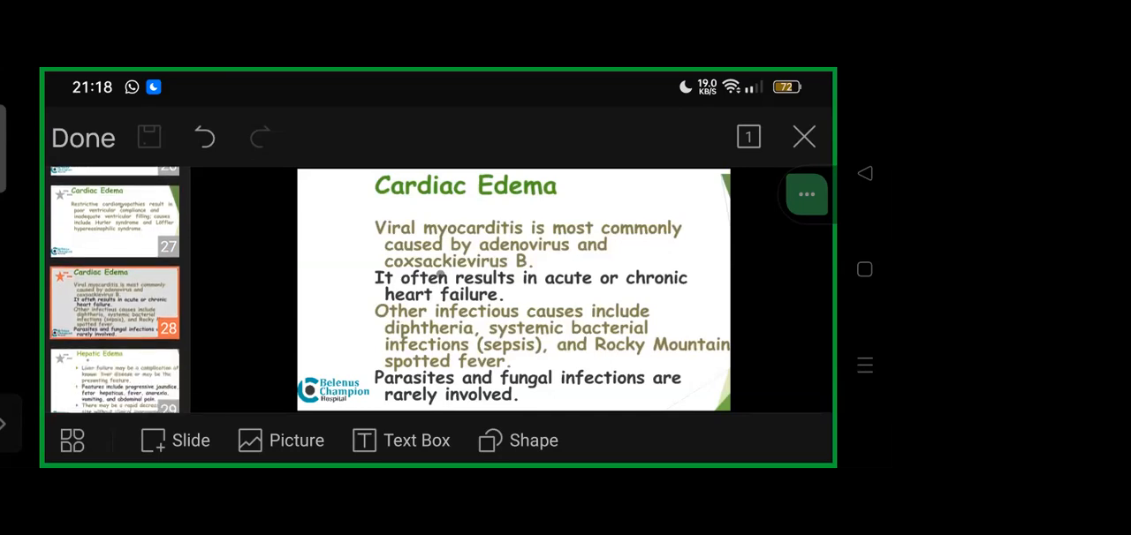
pyautogui.click(113, 367)
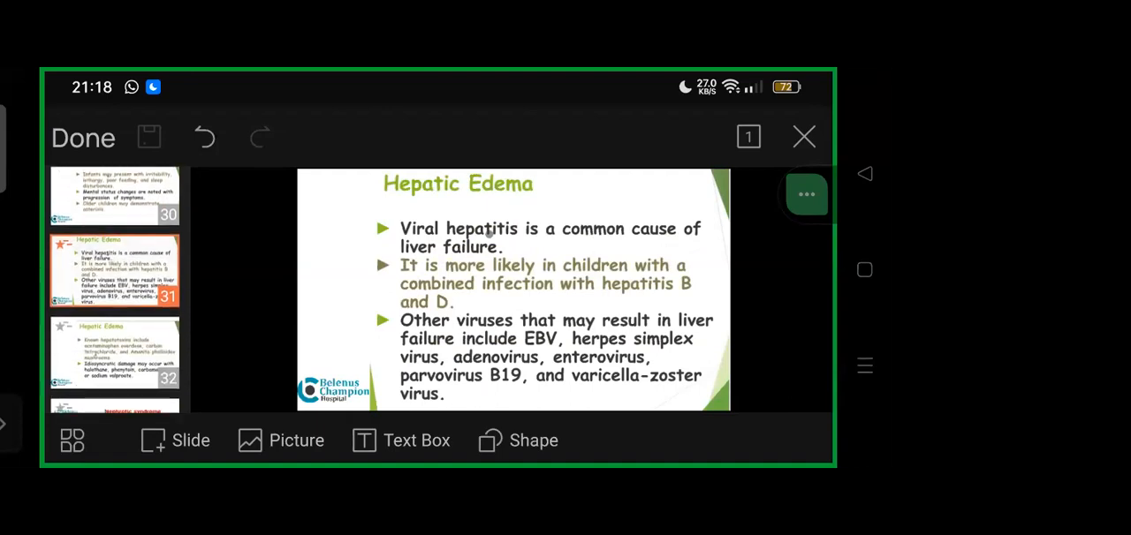
# - Show slide 32, the Hepatic Edema slide on hepatotoxins like acetaminophen overdose
pyautogui.click(115, 353)
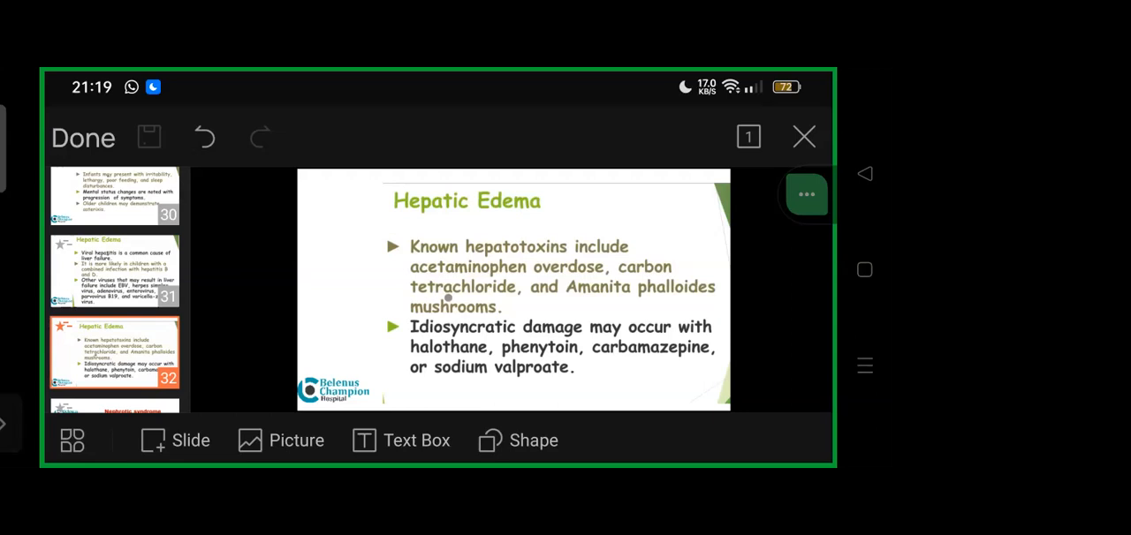
# - Navigate down to slides 42–44 and show slide 43, the first History slide
pyautogui.scroll(-3)
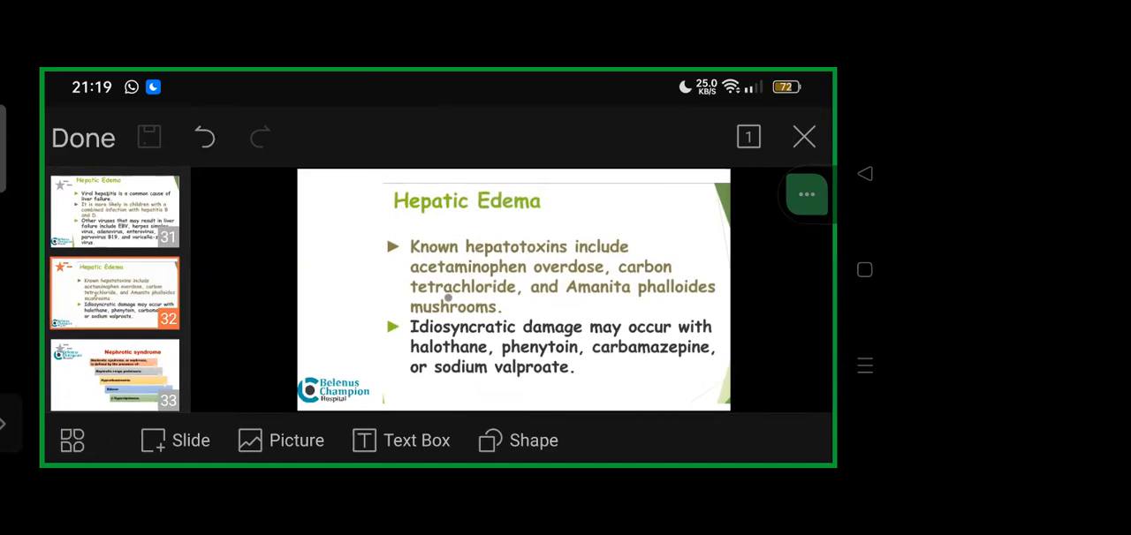
pyautogui.scroll(-3)
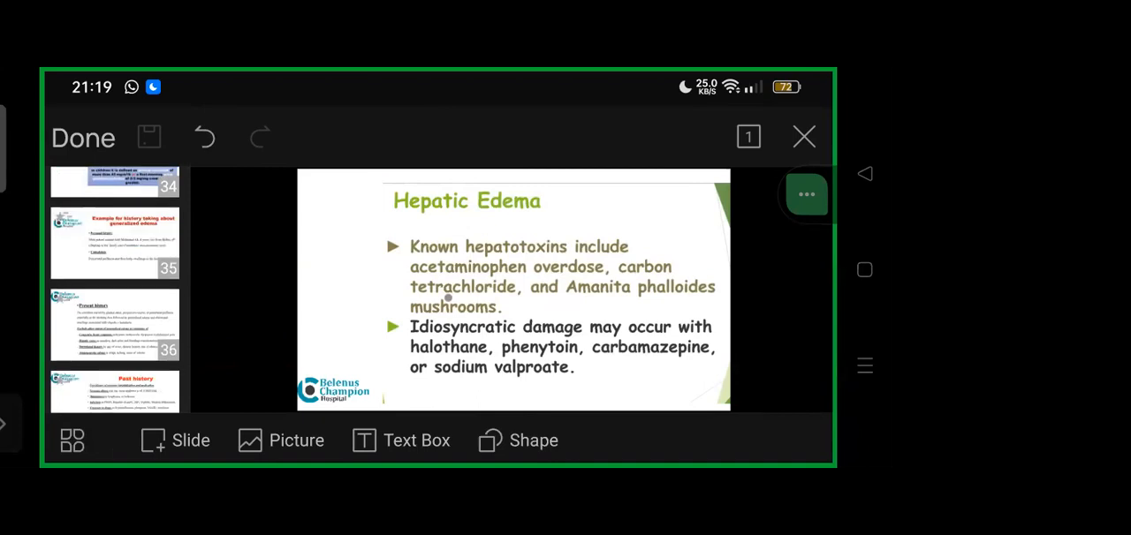
pyautogui.scroll(-3)
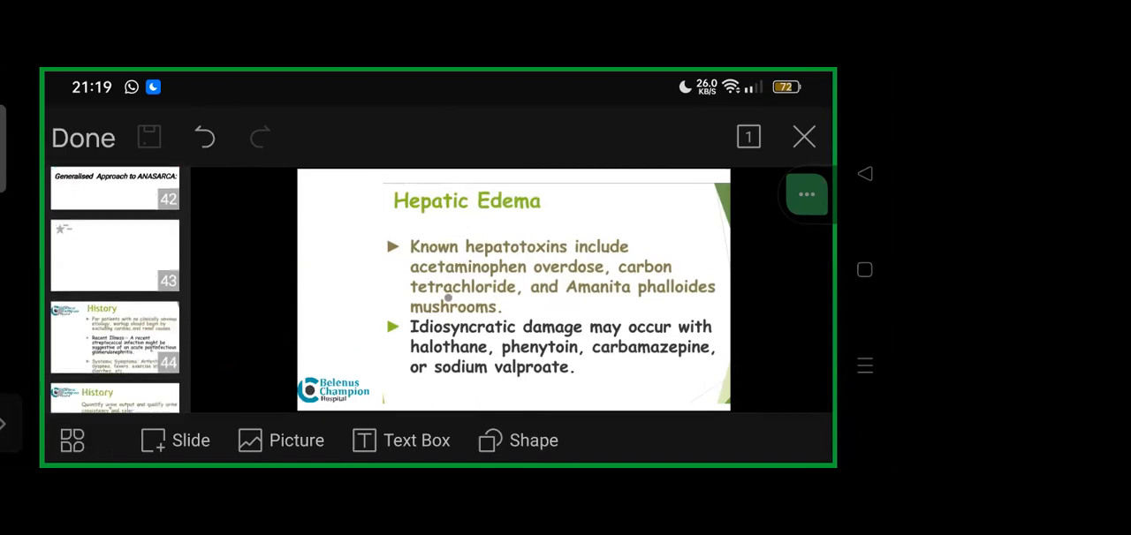
pyautogui.click(115, 254)
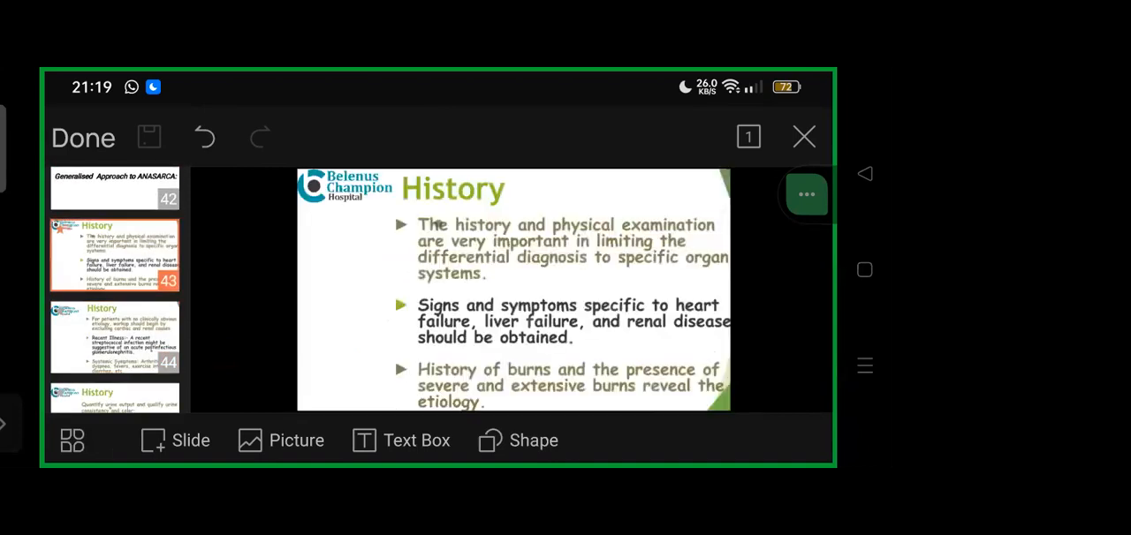
# - Show the Generalised Approach to ANASARCA slide, then the History slide on recent illness
pyautogui.click(113, 187)
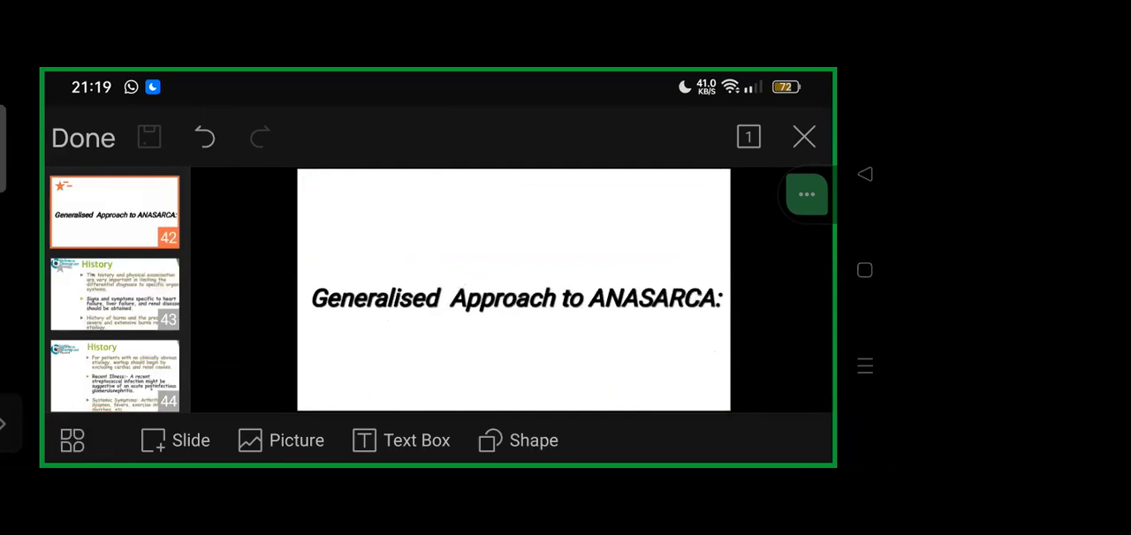
pyautogui.click(113, 293)
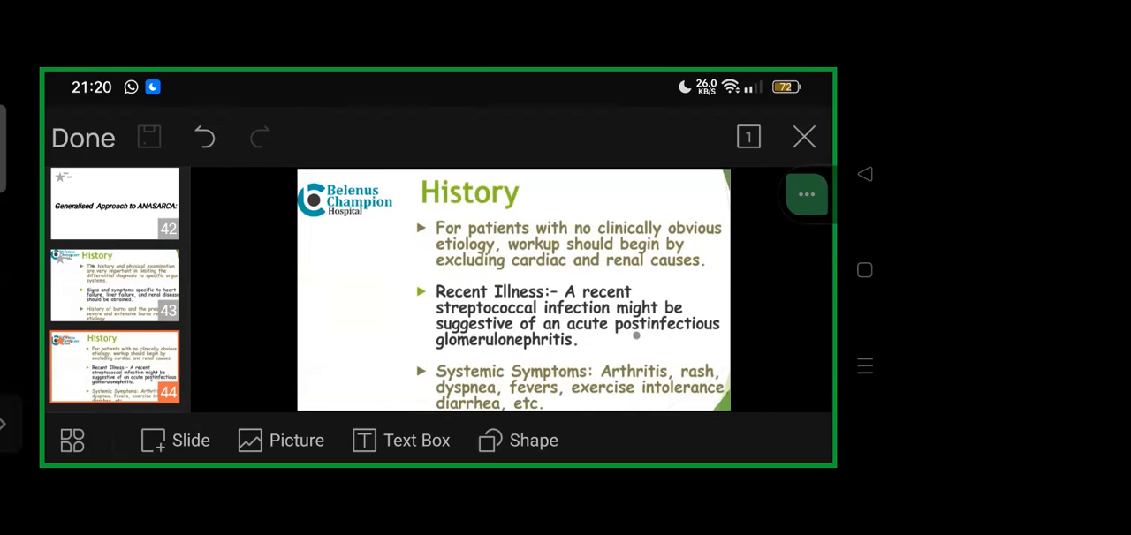
pyautogui.scroll(-3)
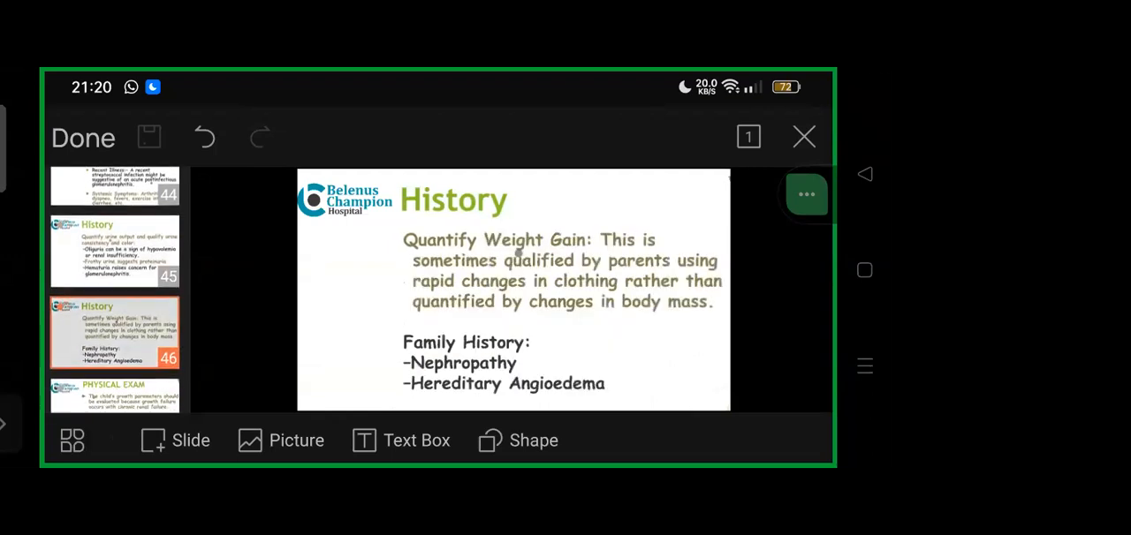
# - Scroll the thumbnail list past slide 46 until the Physical Exam slide is listed
pyautogui.scroll(-3)
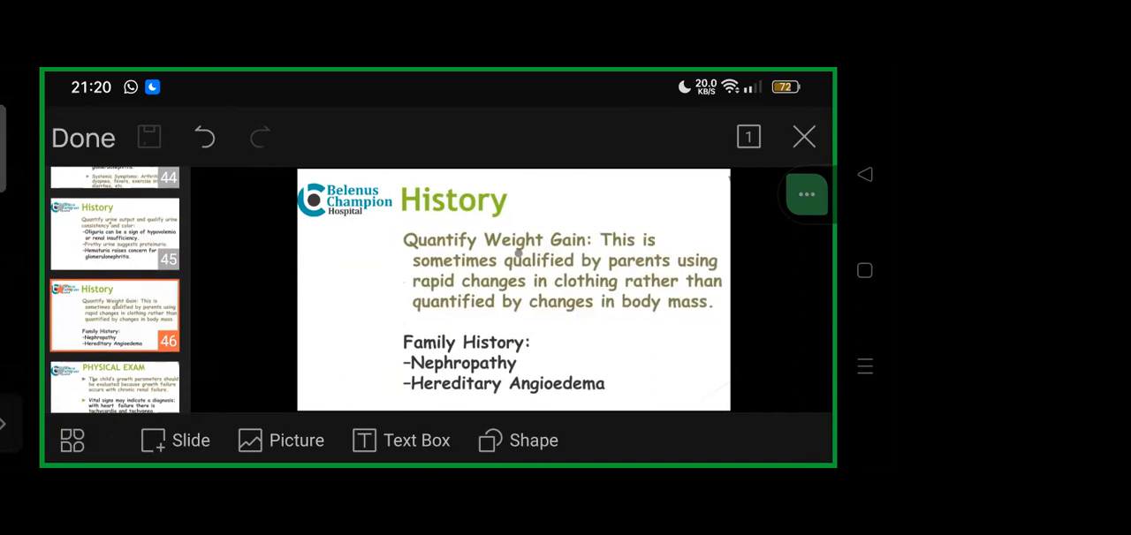
pyautogui.scroll(-3)
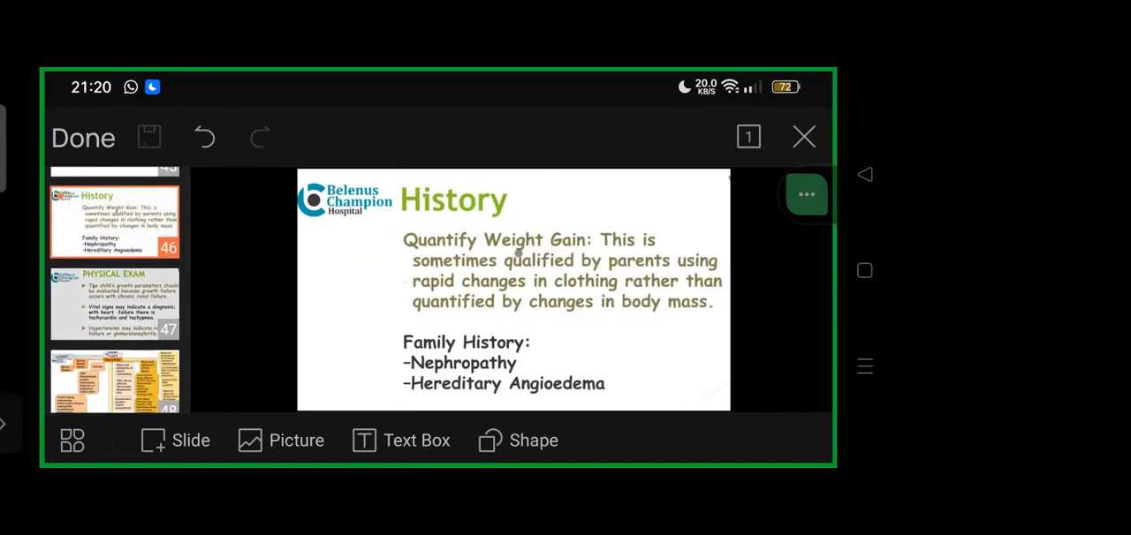
# - Show slide 47, the Physical Exam slide on growth parameters, vital signs and hypertension
pyautogui.click(114, 304)
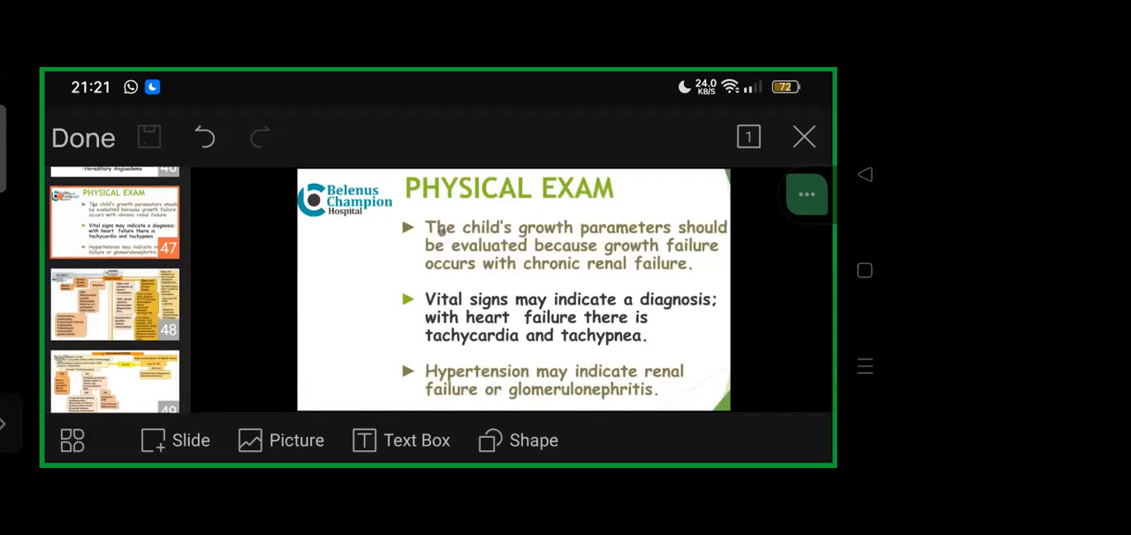
pyautogui.click(113, 304)
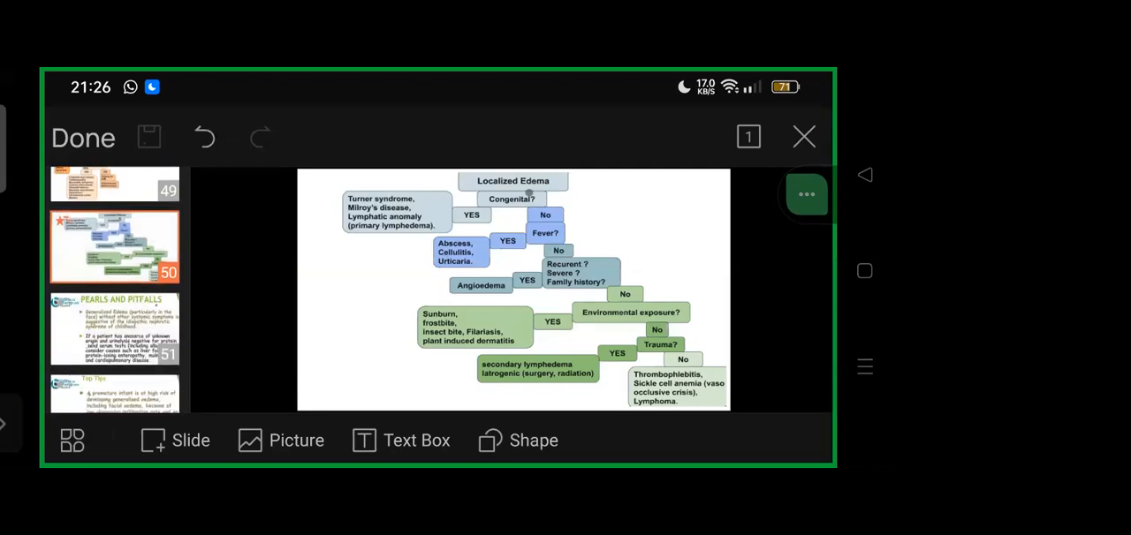
pyautogui.click(115, 328)
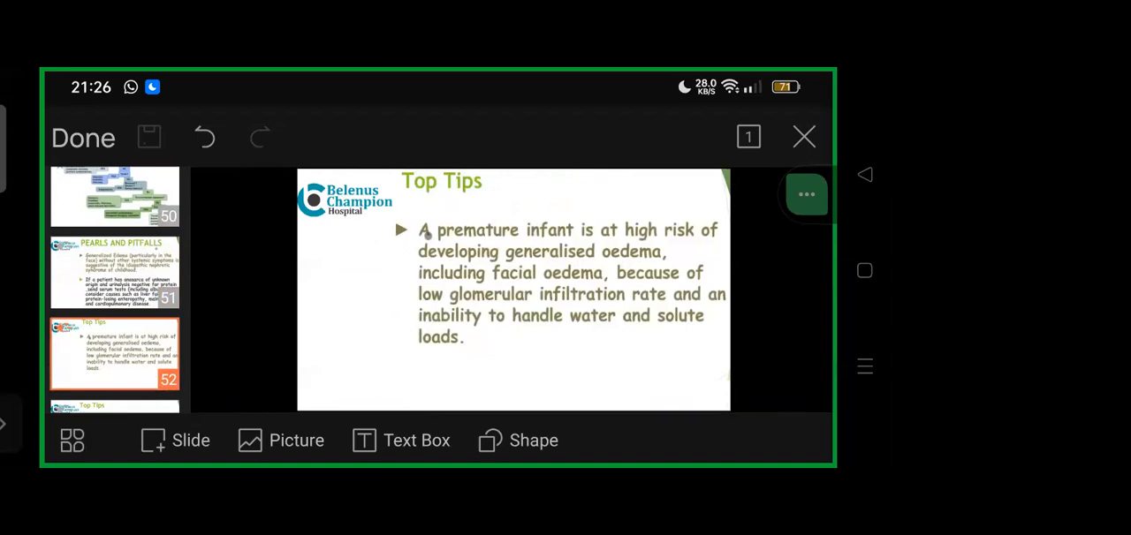
# - Scroll the thumbnail list so slide 54 on newborn hyponatremia is listed, keeping slide 52 open
pyautogui.scroll(-3)
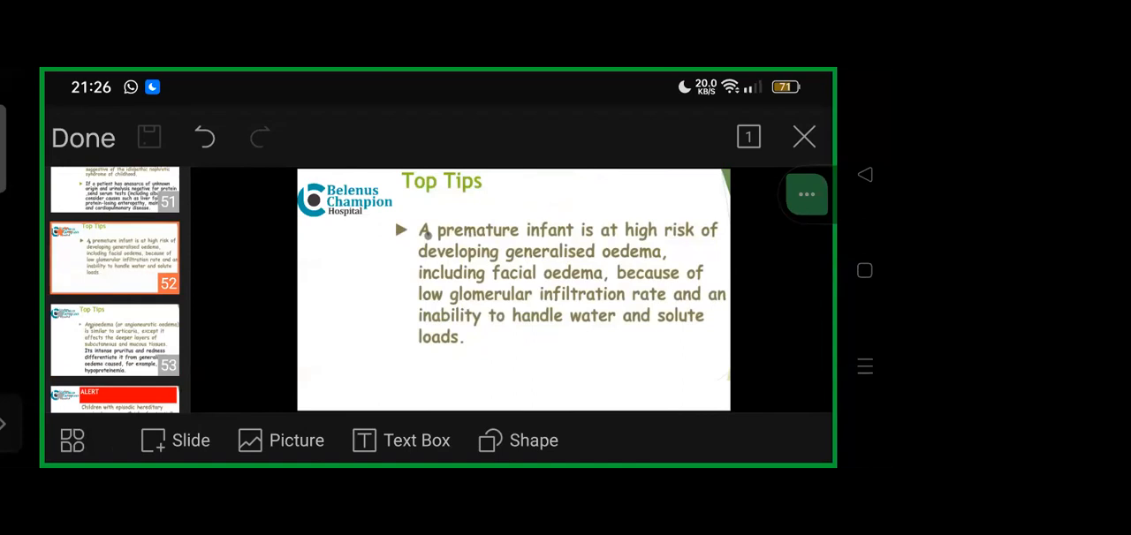
# - Show slide 55, the Top Tips slide on facial lymphoedema as non-pitting oedema
pyautogui.click(115, 339)
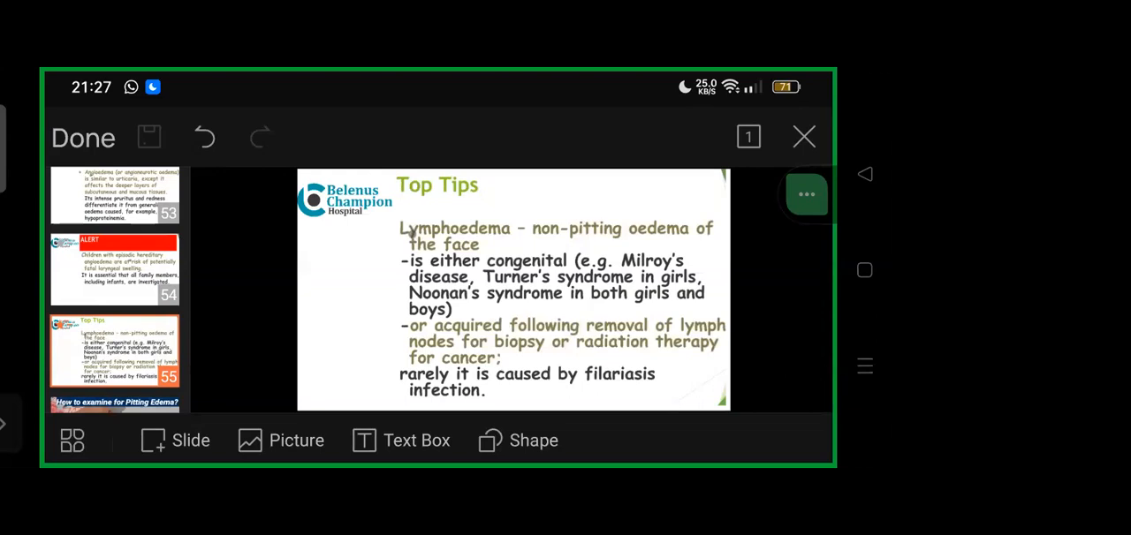
# - Scroll the thumbnails back until the Generalised Approach to ANASARCA title slide appears
pyautogui.scroll(-3)
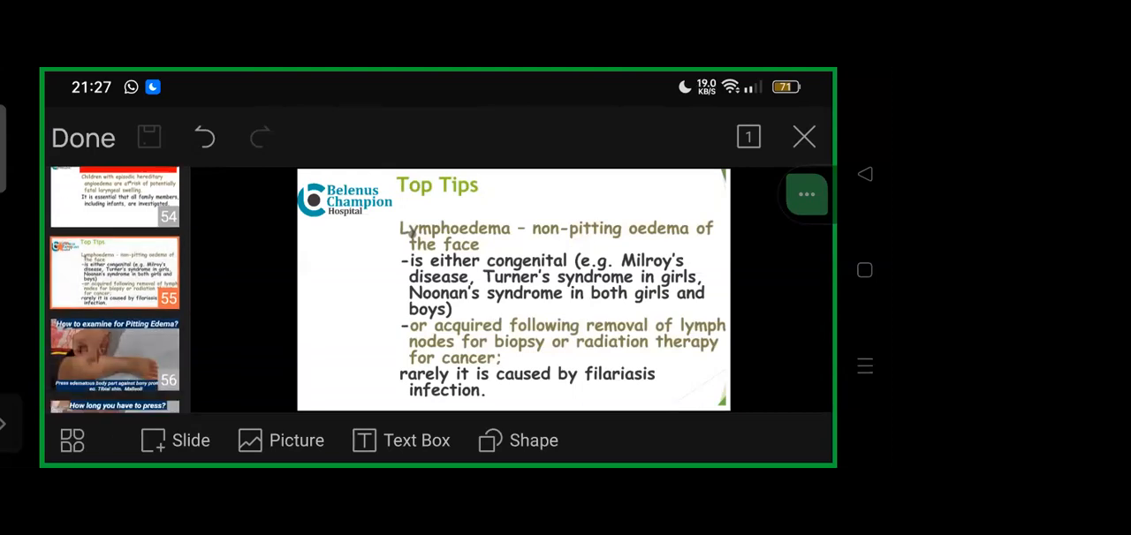
pyautogui.scroll(-3)
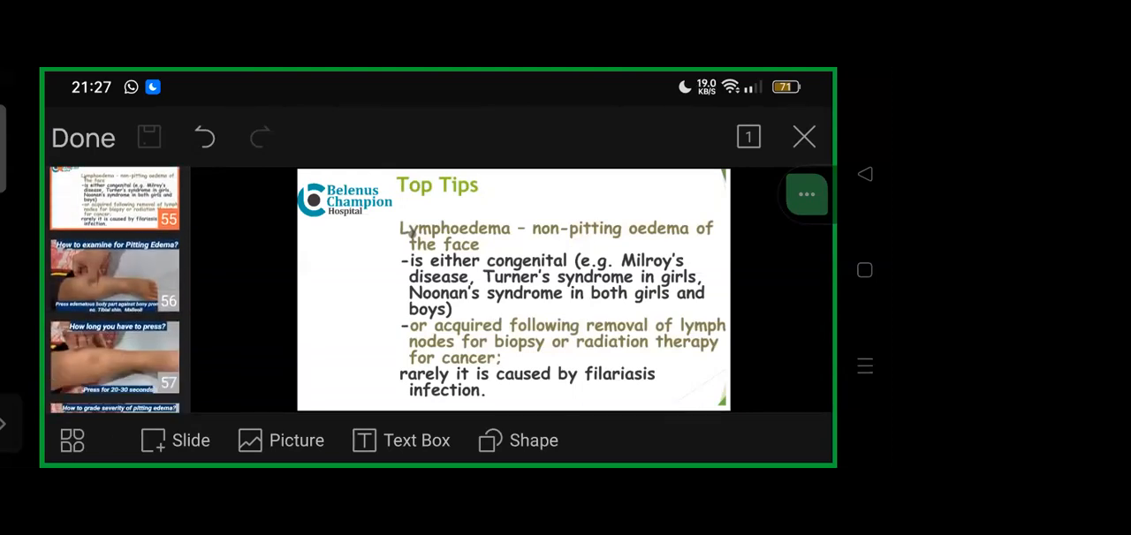
pyautogui.scroll(-3)
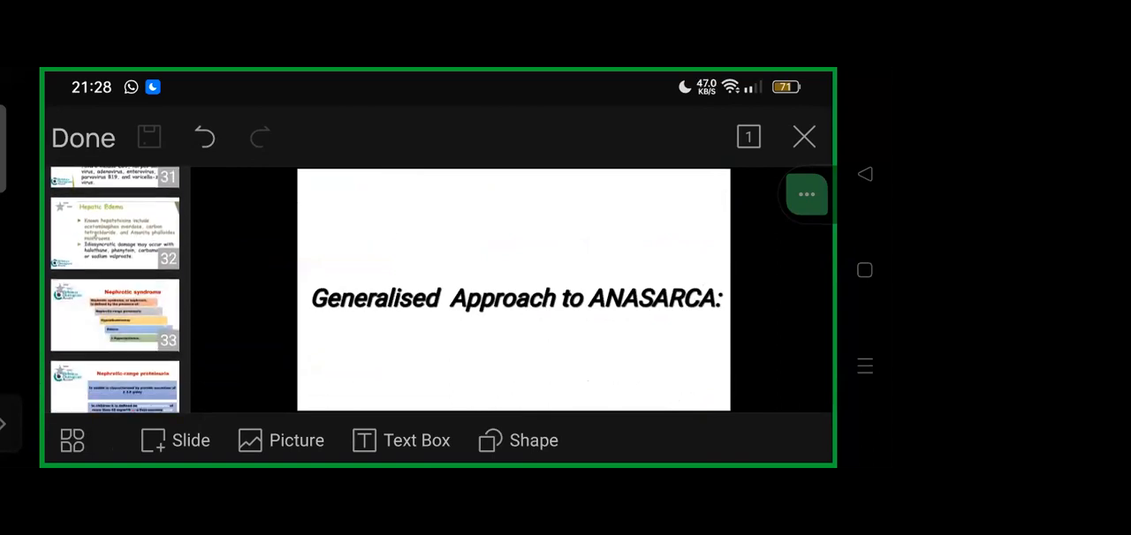
# - Show slide 33, Nephrotic syndrome, then move on to slide 39, the Measurements slide
pyautogui.click(113, 315)
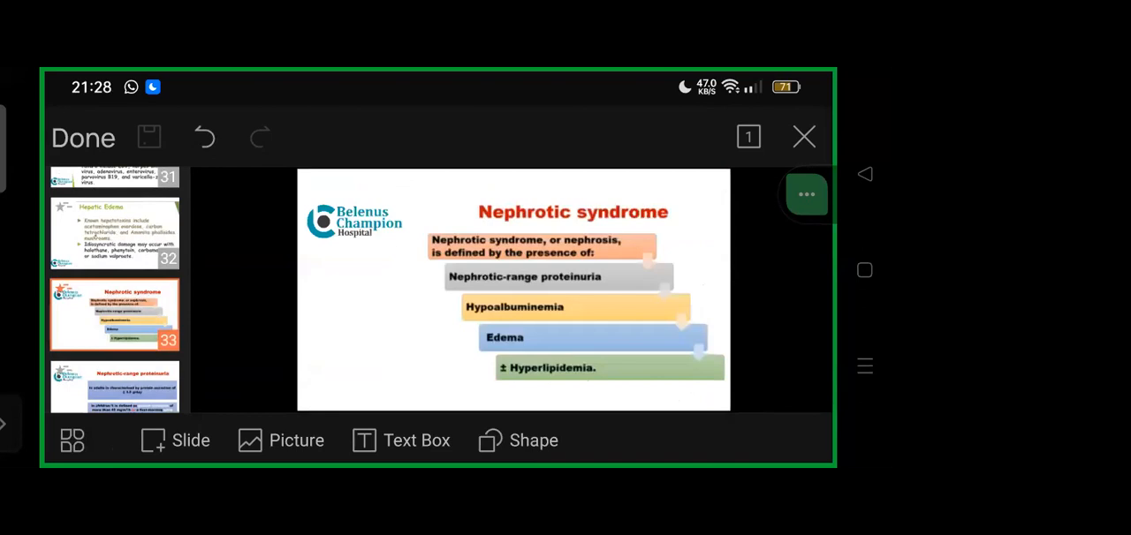
pyautogui.scroll(-3)
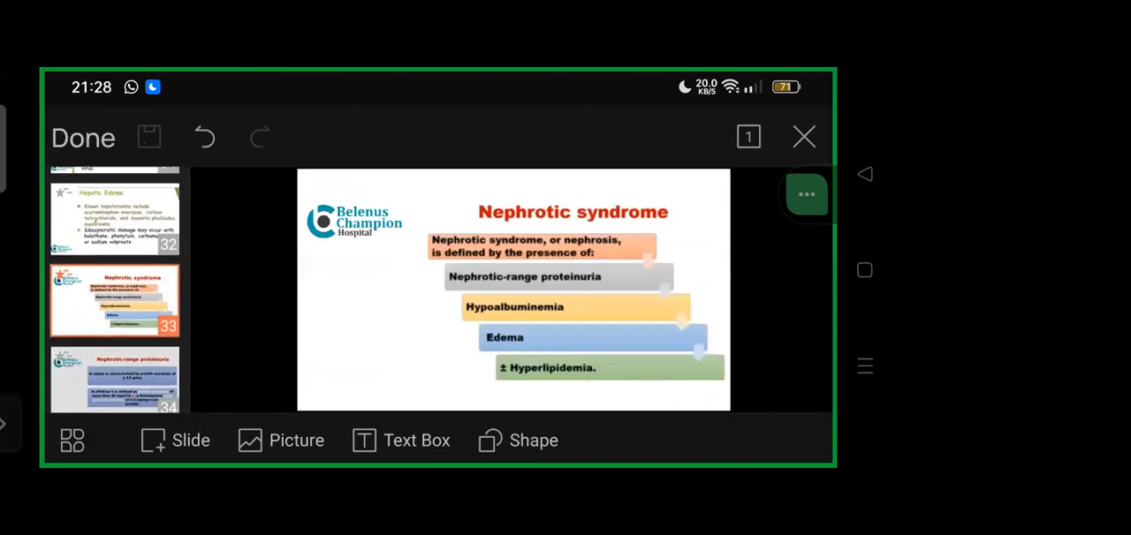
pyautogui.scroll(-3)
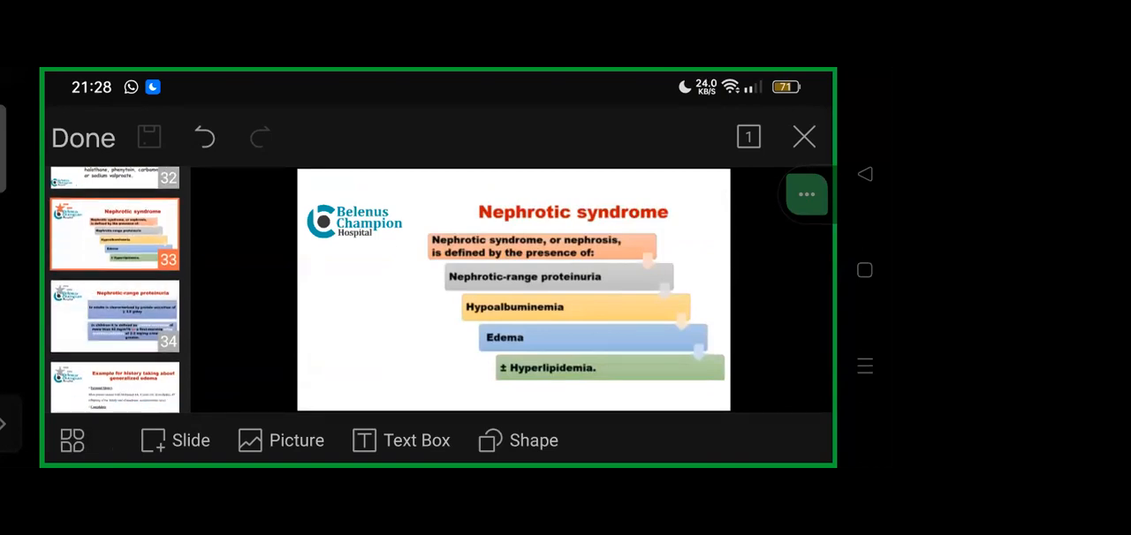
pyautogui.click(113, 314)
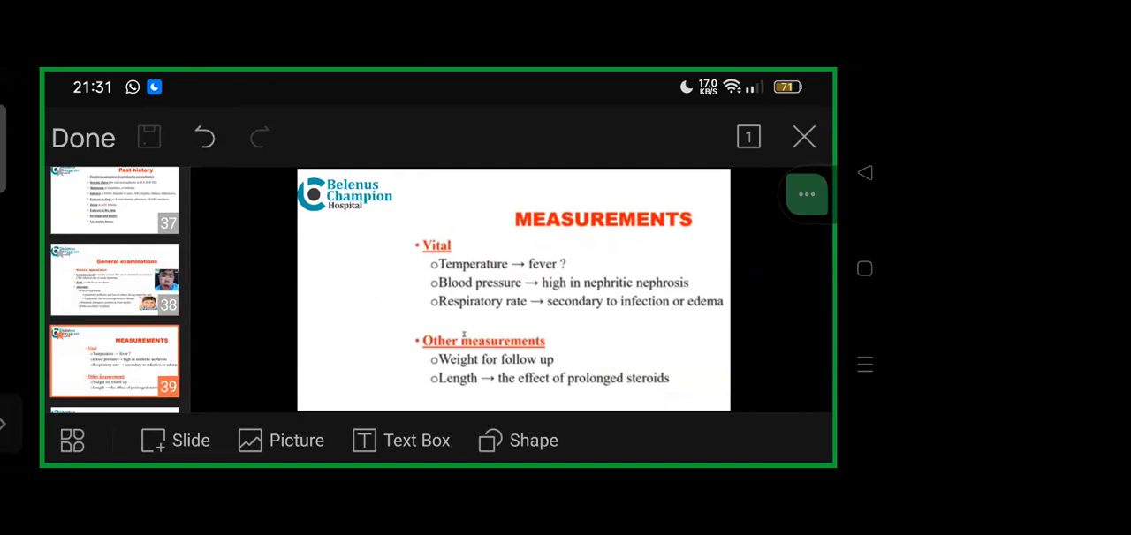
# - Scroll the thumbnail pane down from slide 39 toward slide 41
pyautogui.scroll(-3)
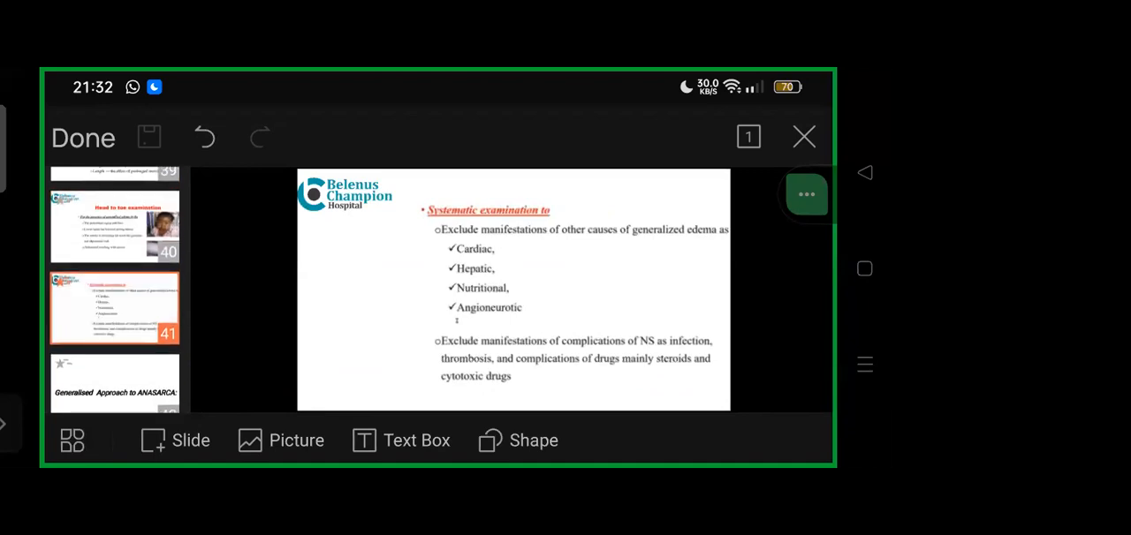
# - Scroll the thumbnails down past slide 41 toward slides 42–44
pyautogui.scroll(-3)
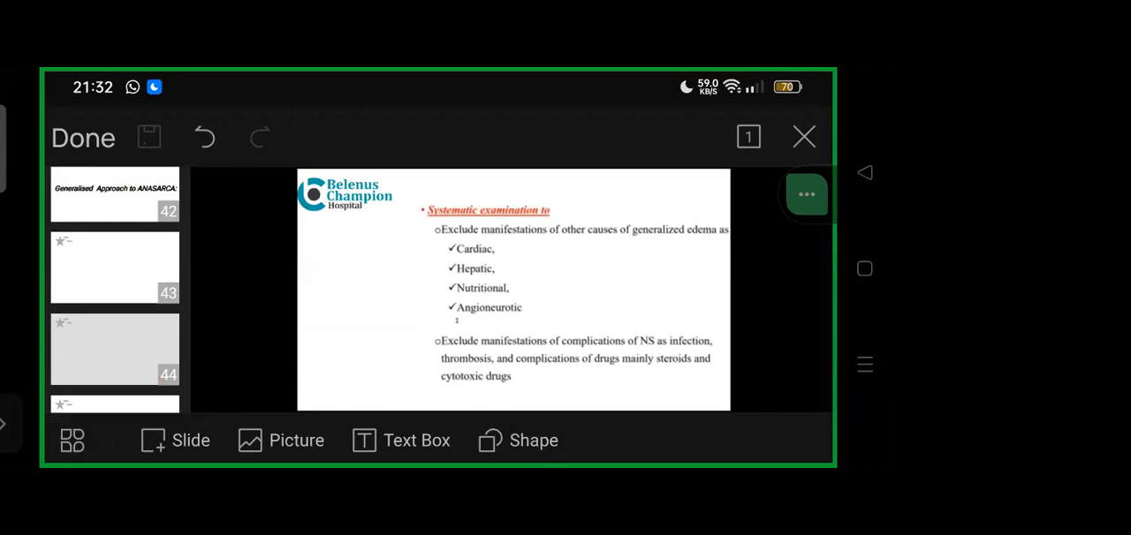
# - Scroll the thumbnail pane down past slide 60 toward the MCQ slide 62
pyautogui.scroll(-3)
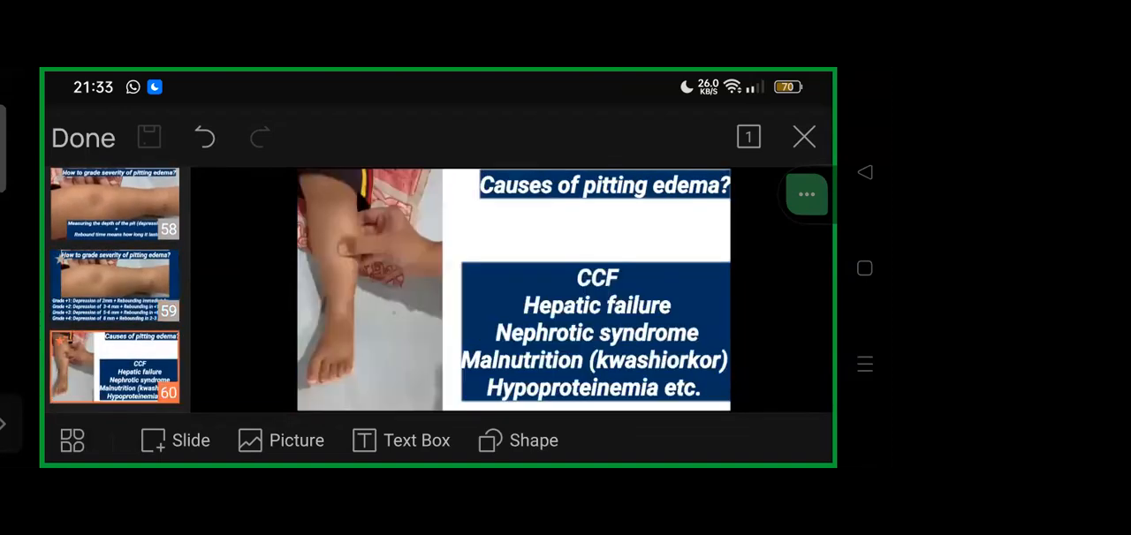
pyautogui.scroll(-3)
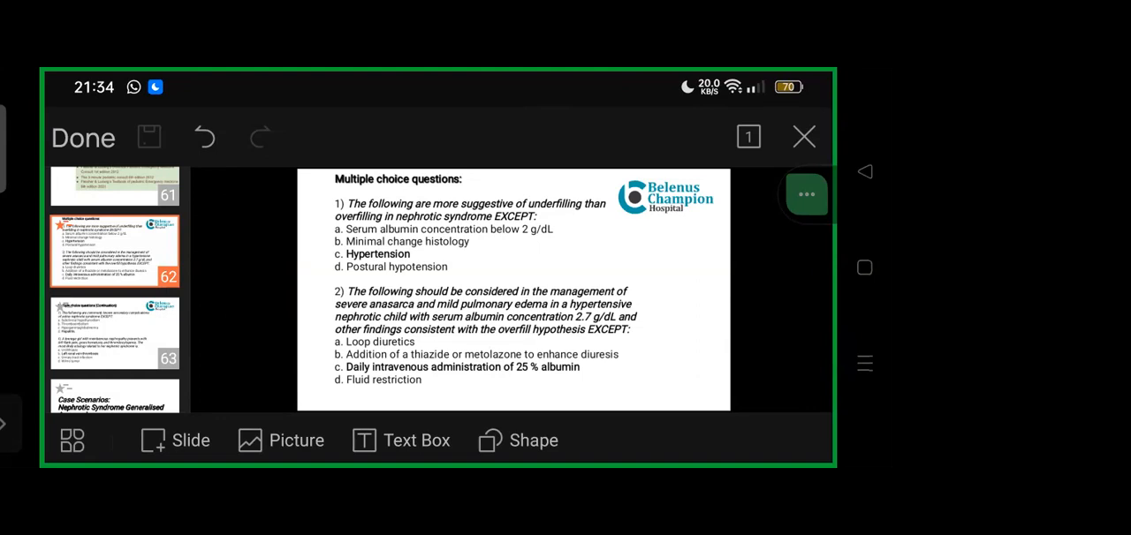
# - Move from slide 62 to slide 63 with the continued multiple-choice questions
pyautogui.scroll(-3)
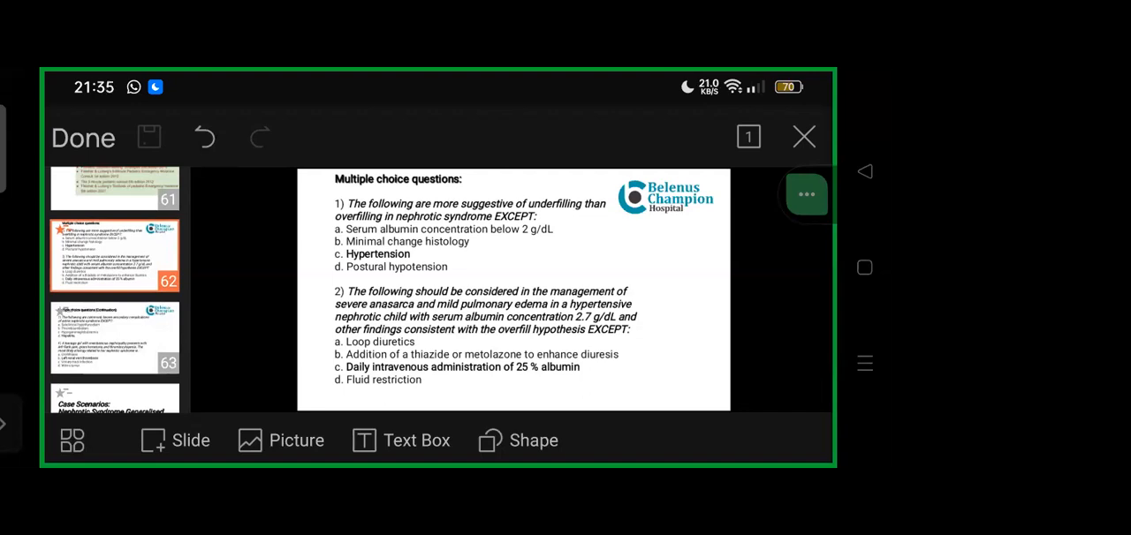
pyautogui.click(114, 337)
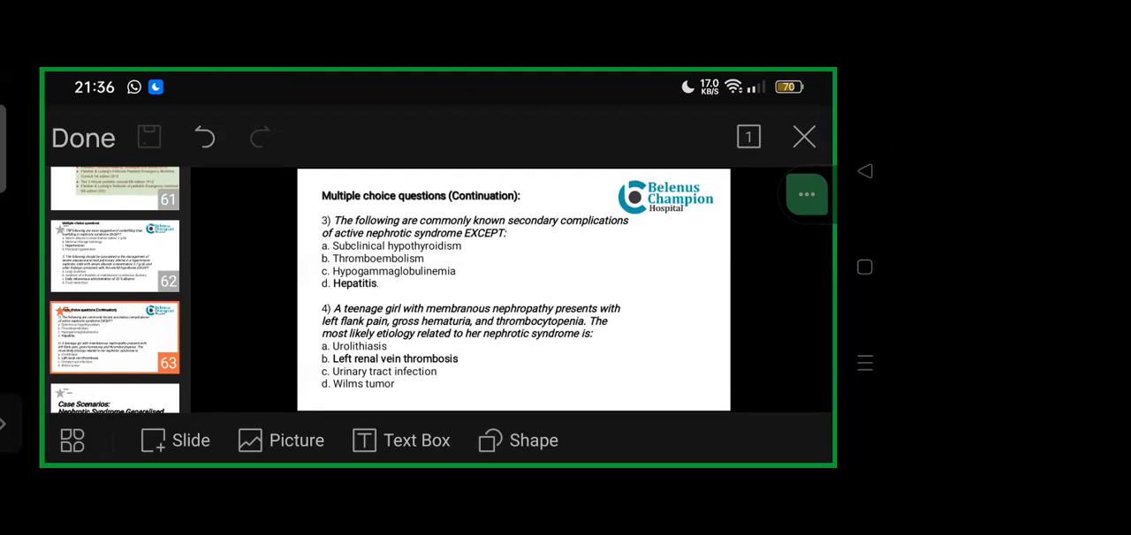
# - Scroll the thumbnails down to reveal slide 64 case scenarios and the thank-you slide 65
pyautogui.scroll(-3)
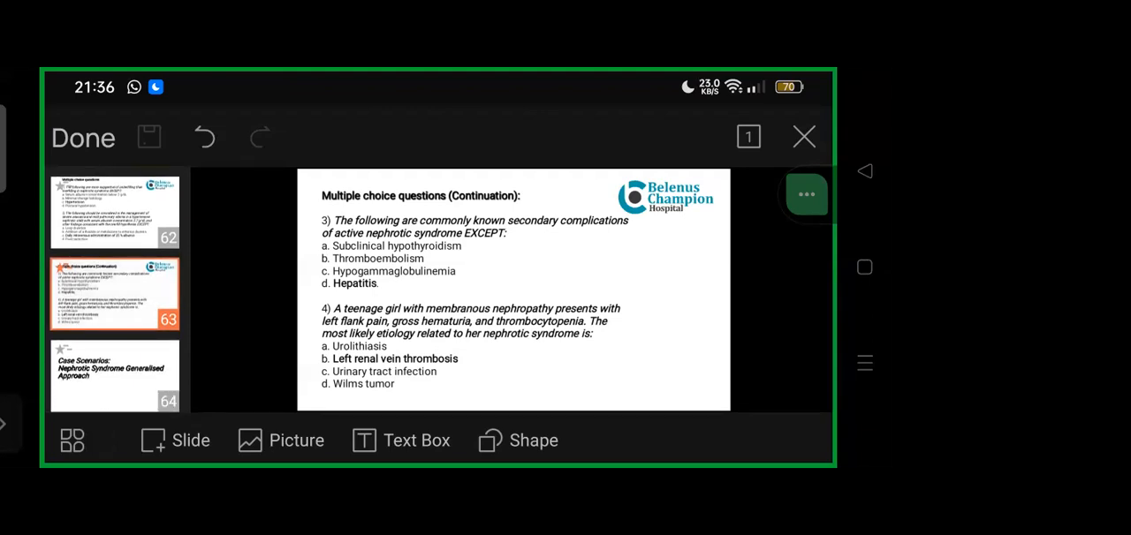
pyautogui.scroll(-3)
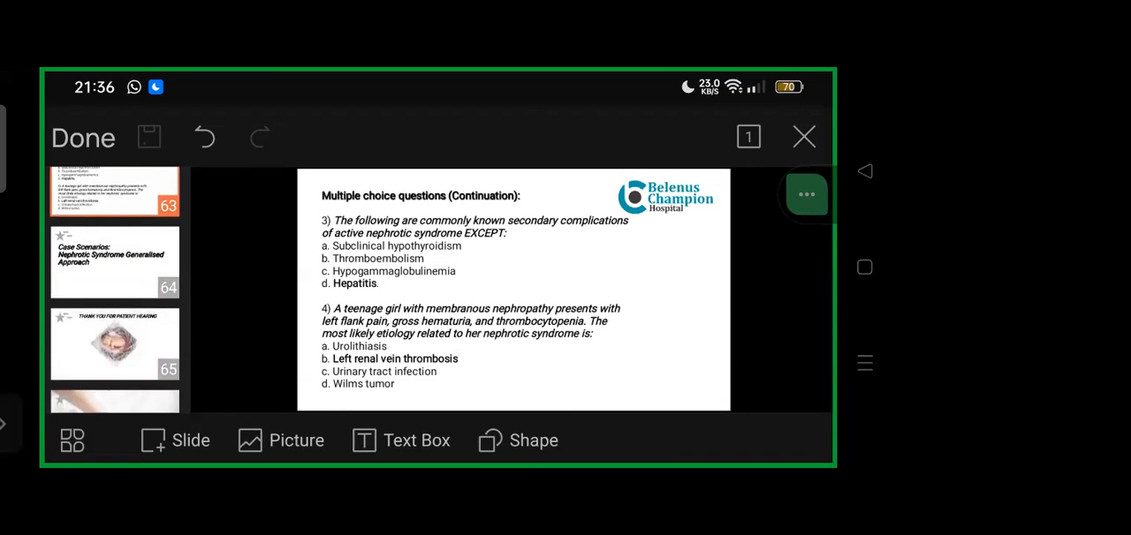